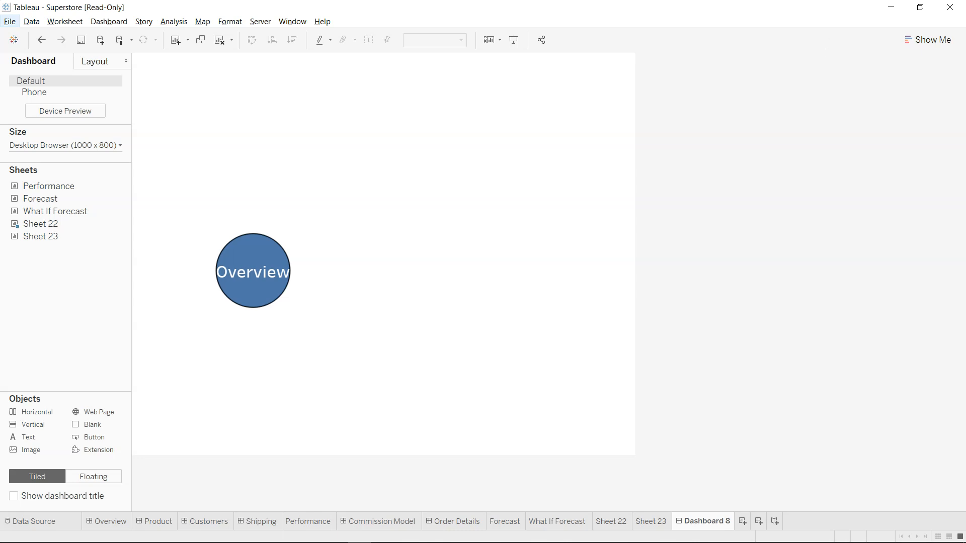
{"action": "mouse_move", "coordinate": [285, 307]}
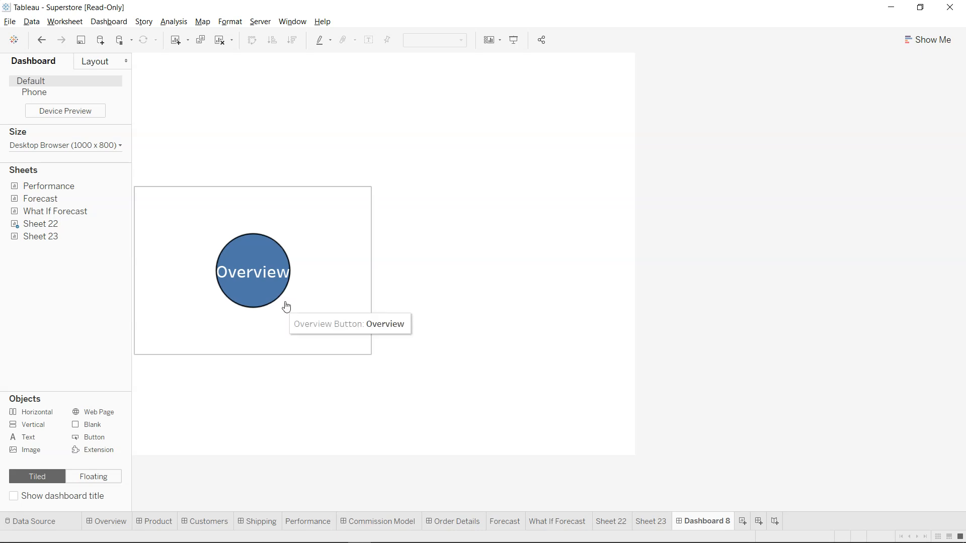
{"action": "mouse_move", "coordinate": [263, 292]}
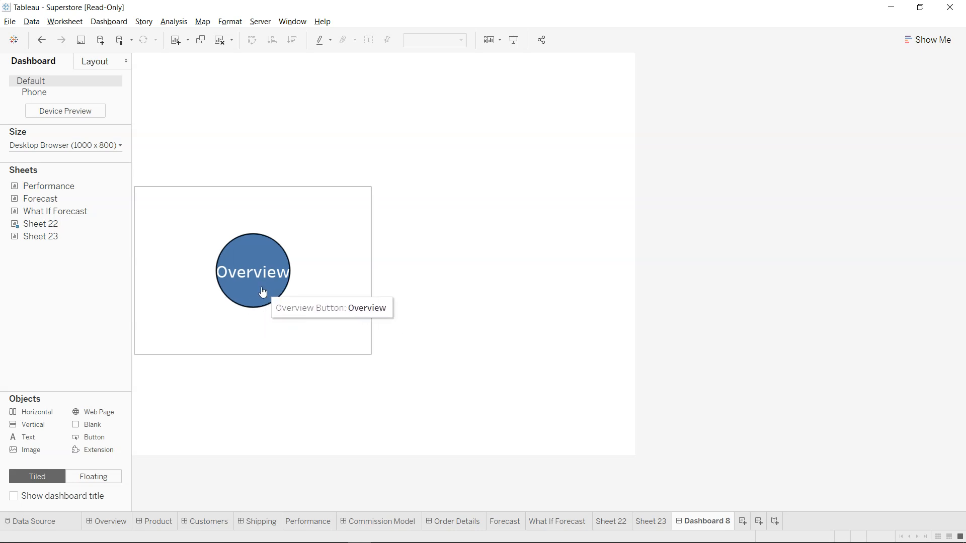
Preview Dashboard 8, confirm the Overview circle opens Executive Overview, then resume editing
{"action": "left_click", "coordinate": [611, 521]}
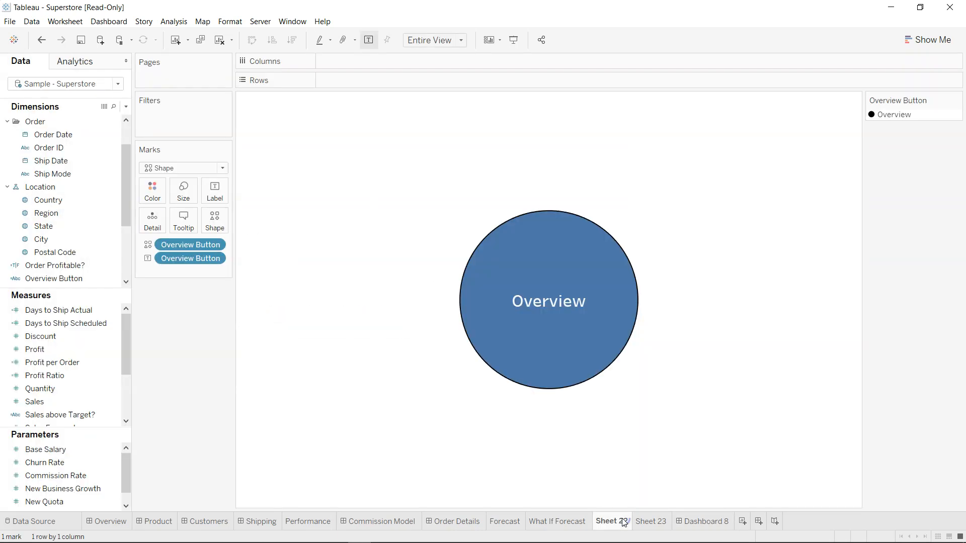
{"action": "left_click", "coordinate": [705, 521]}
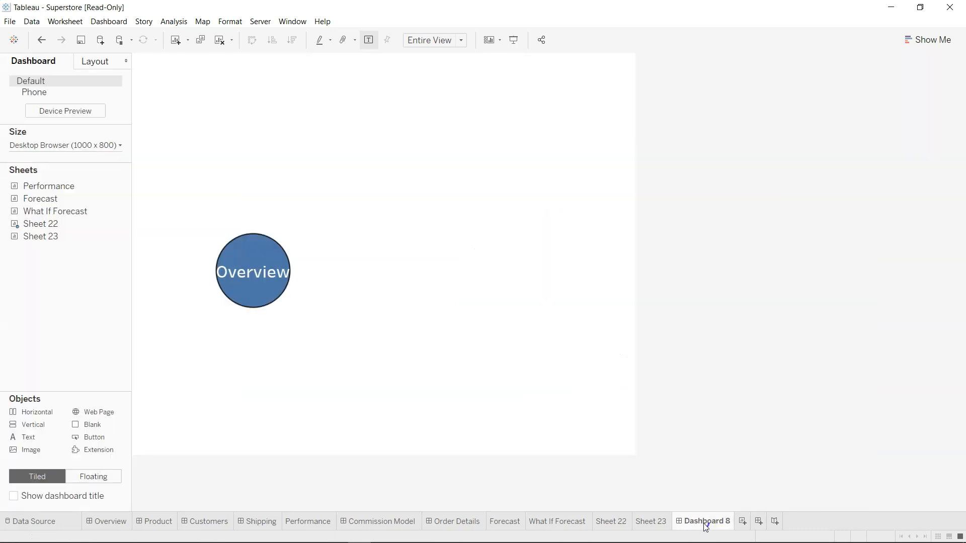
{"action": "left_click", "coordinate": [253, 271]}
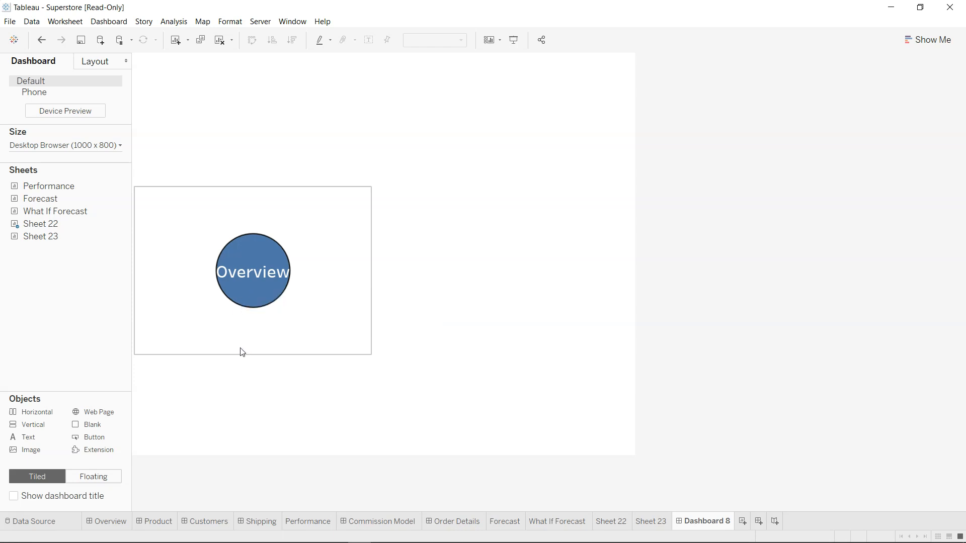
{"action": "left_click", "coordinate": [255, 291]}
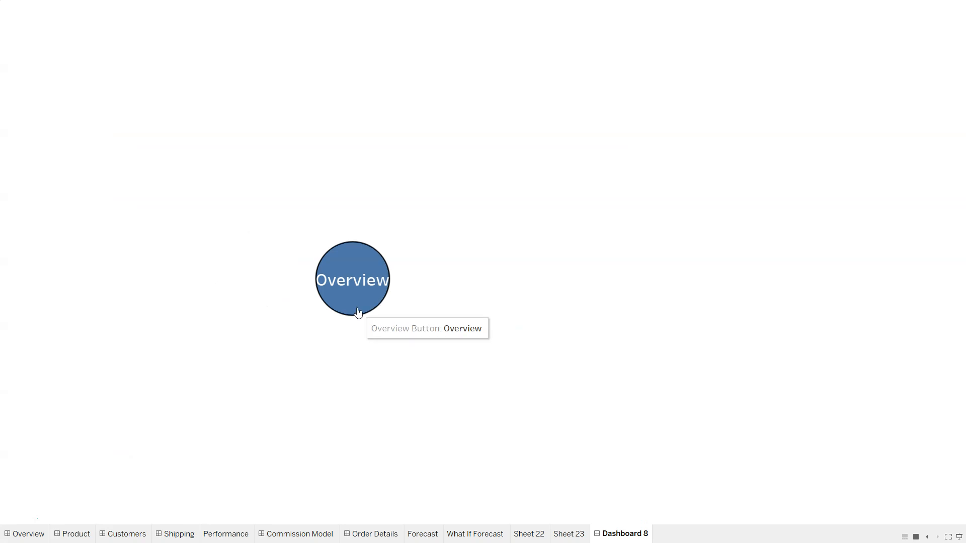
{"action": "left_click", "coordinate": [352, 280]}
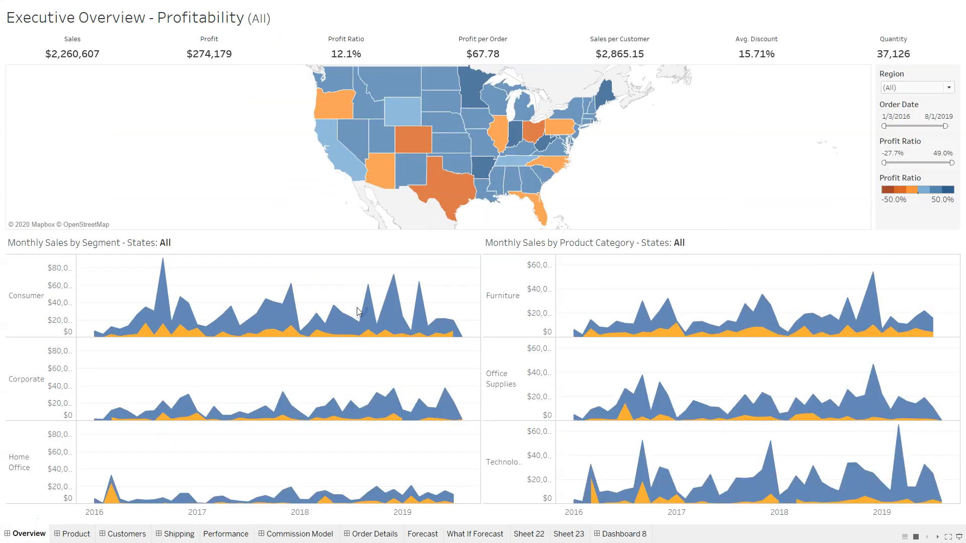
{"action": "mouse_move", "coordinate": [379, 296]}
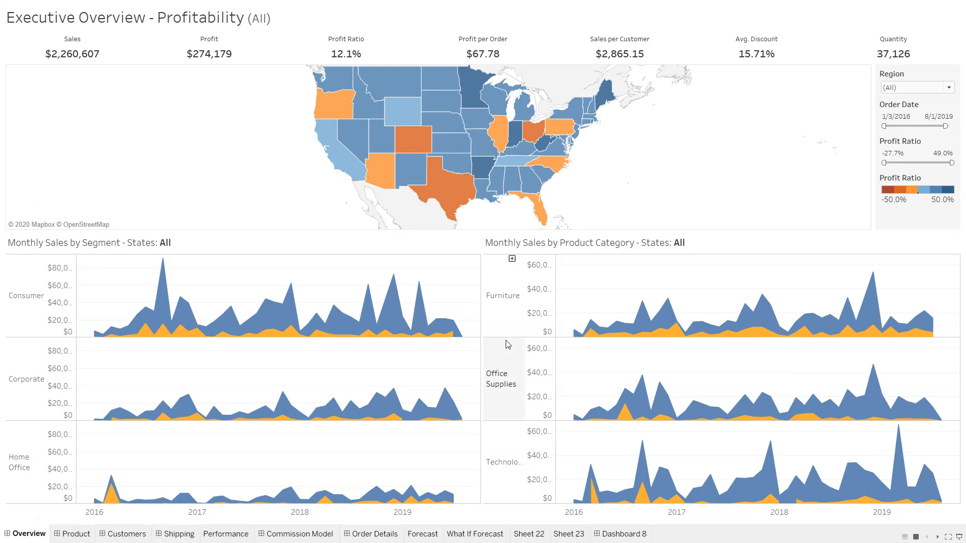
{"action": "mouse_move", "coordinate": [613, 459]}
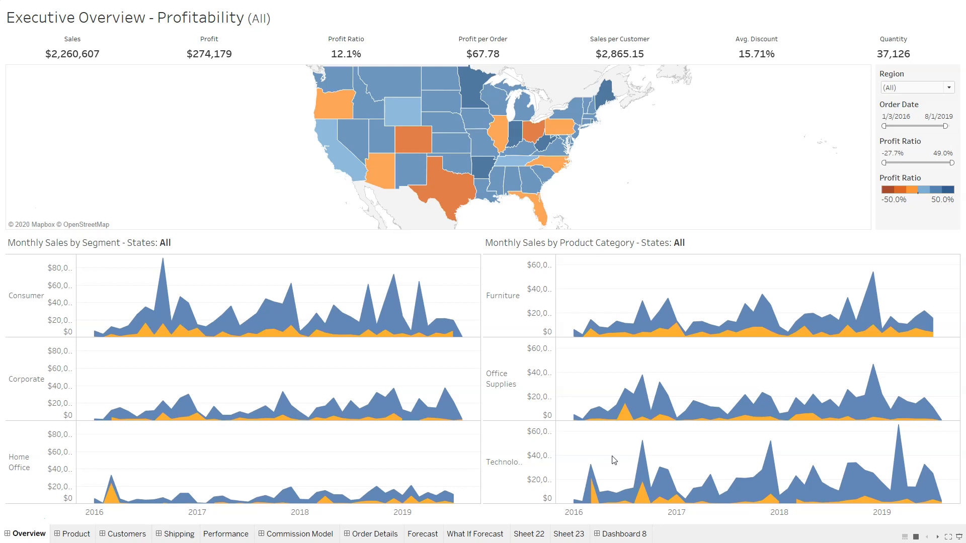
{"action": "left_click", "coordinate": [620, 534]}
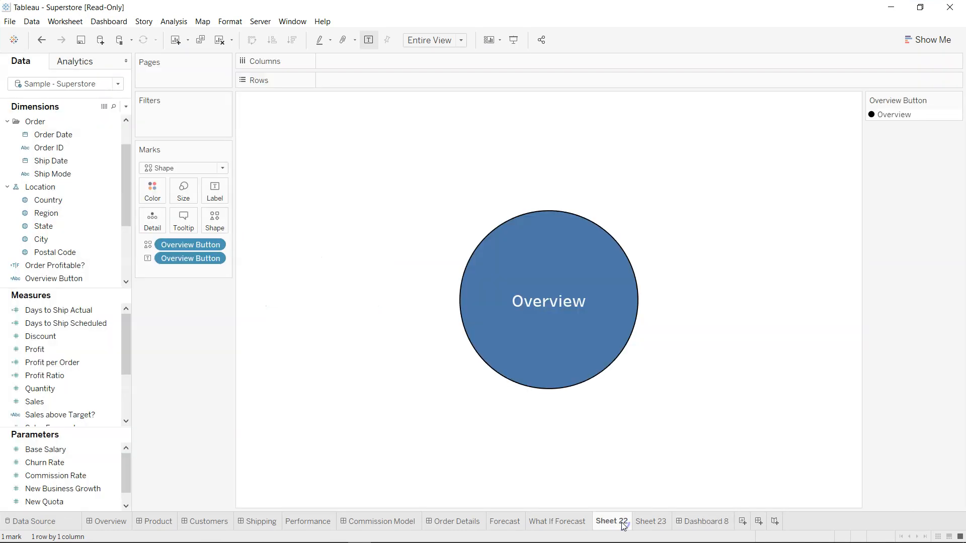
{"action": "mouse_move", "coordinate": [561, 318]}
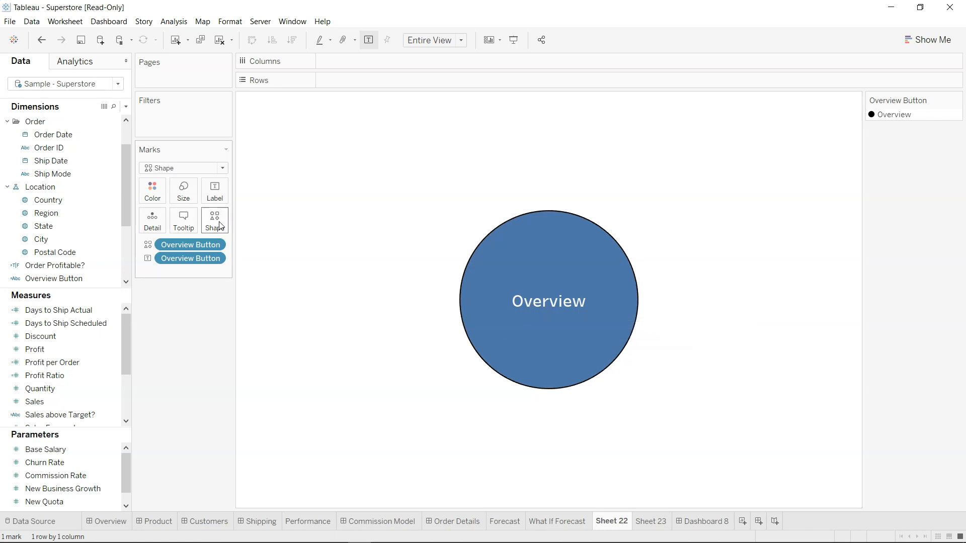
{"action": "mouse_move", "coordinate": [219, 226]}
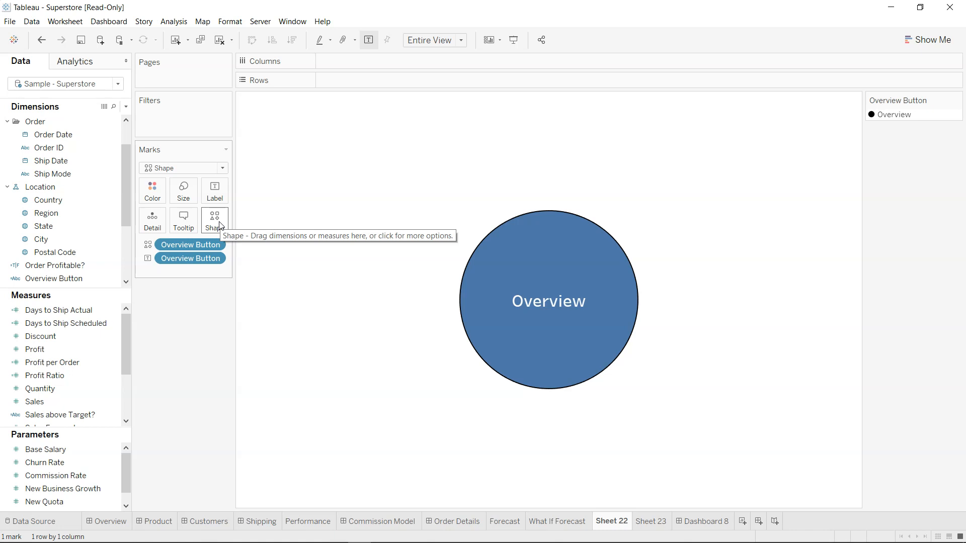
{"action": "mouse_move", "coordinate": [623, 510]}
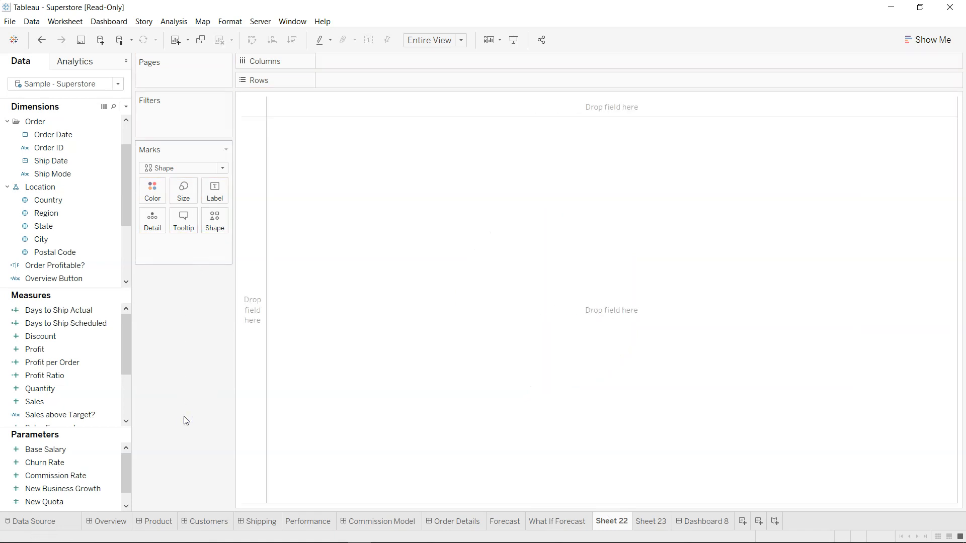
{"action": "mouse_move", "coordinate": [194, 313]}
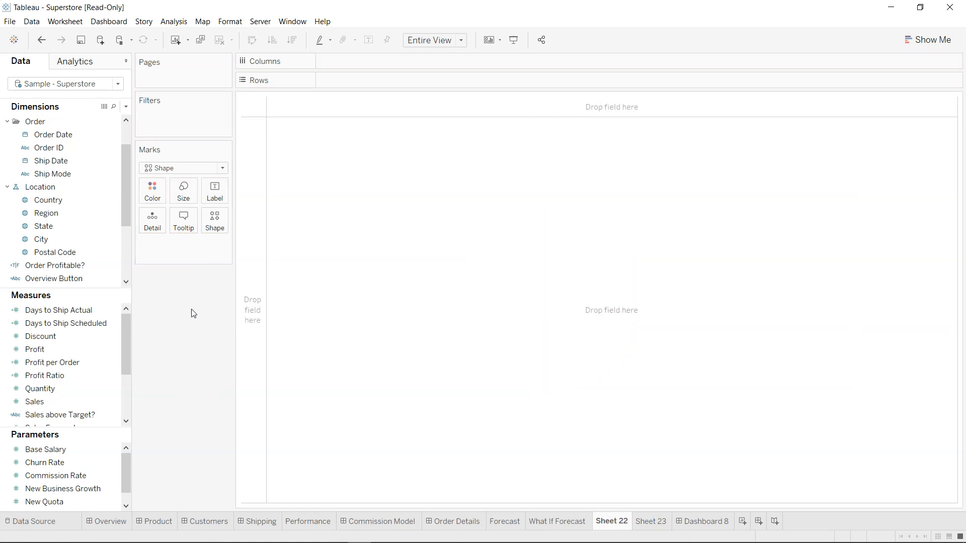
{"action": "mouse_move", "coordinate": [233, 299]}
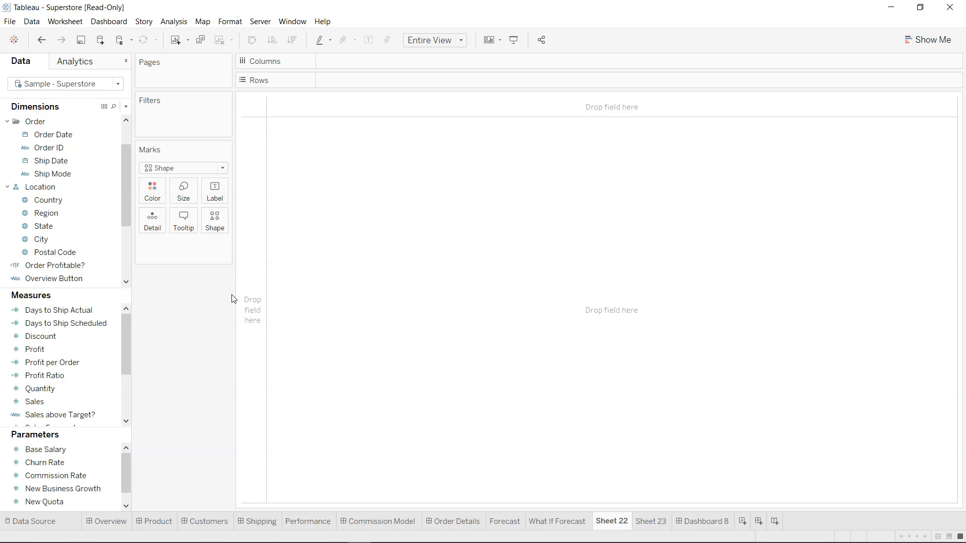
Reopen the Overview Button calculated field and confirm its formula is the text "Overview"
{"action": "left_click", "coordinate": [53, 279]}
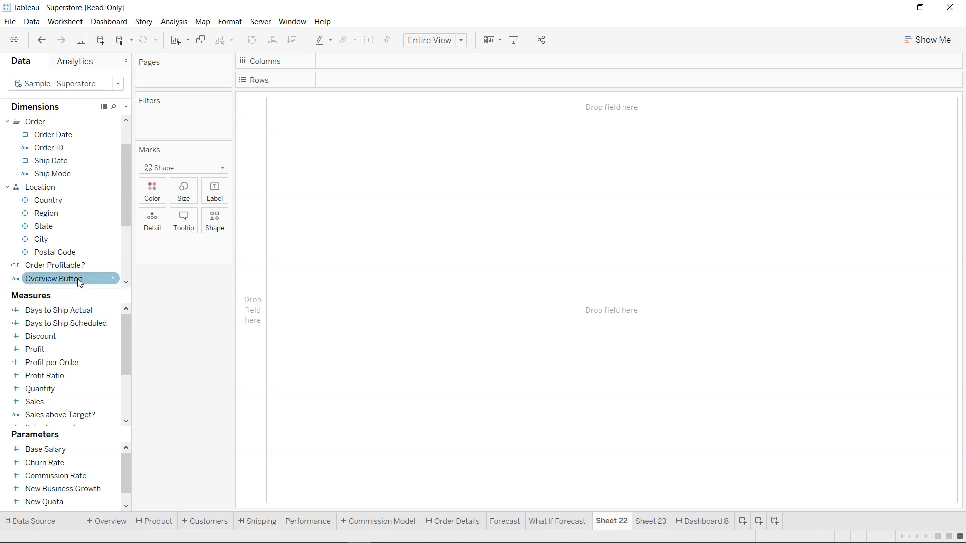
{"action": "right_click", "coordinate": [54, 279]}
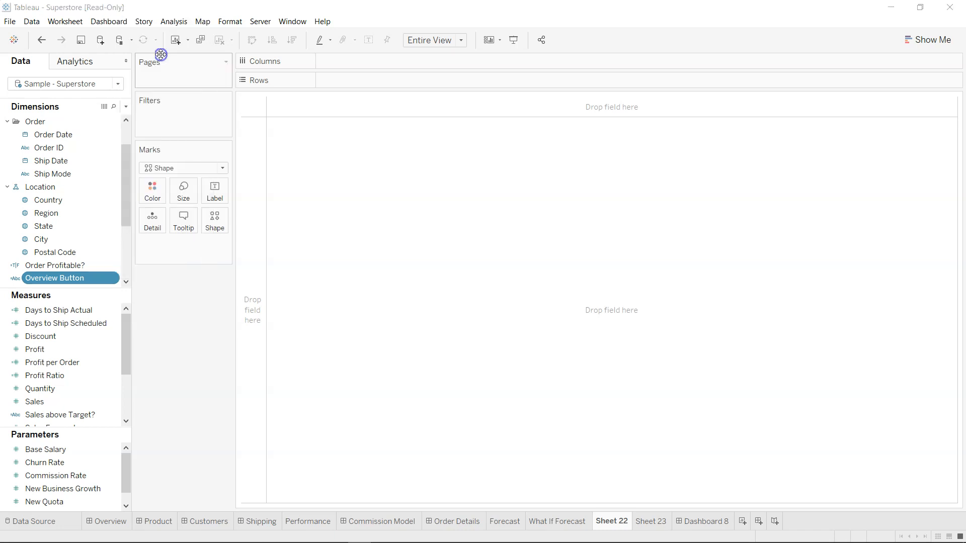
{"action": "double_click", "coordinate": [54, 278]}
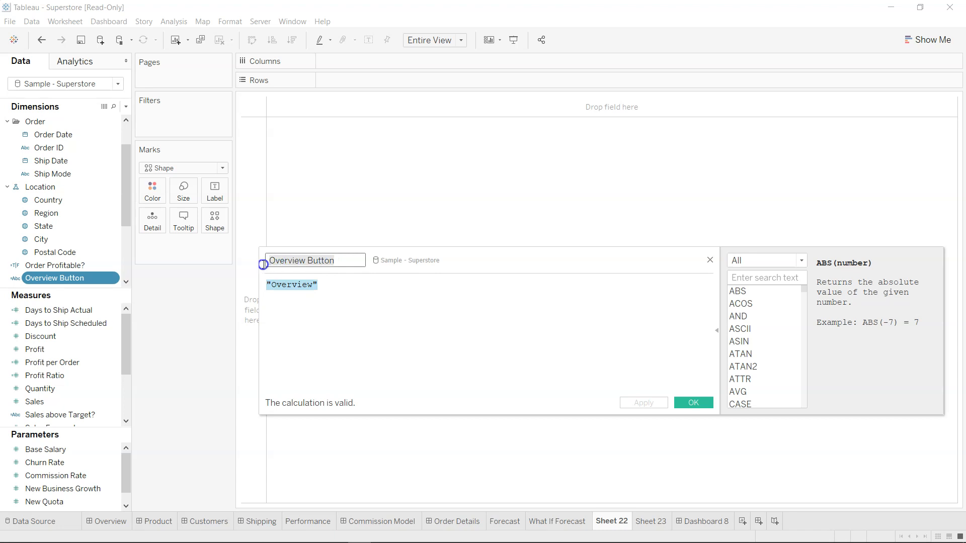
{"action": "left_click", "coordinate": [305, 289]}
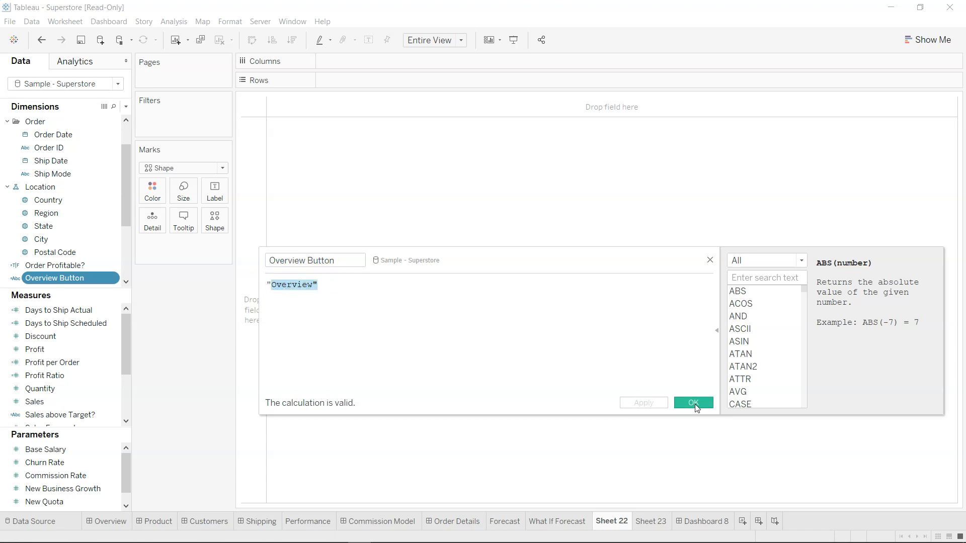
{"action": "left_click", "coordinate": [694, 402]}
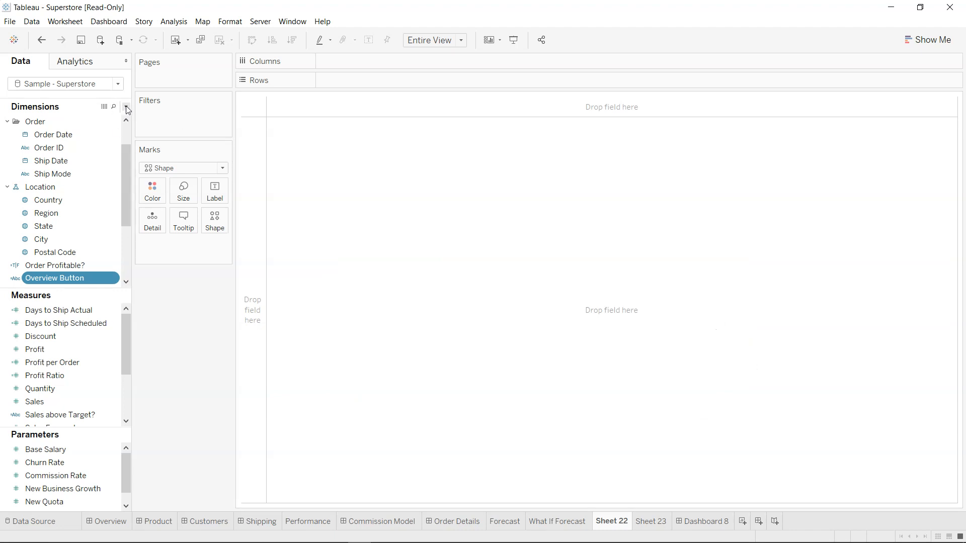
Cancel the new calculated field and undo to restore the blue Overview circle on Sheet 22
{"action": "left_click", "coordinate": [125, 106]}
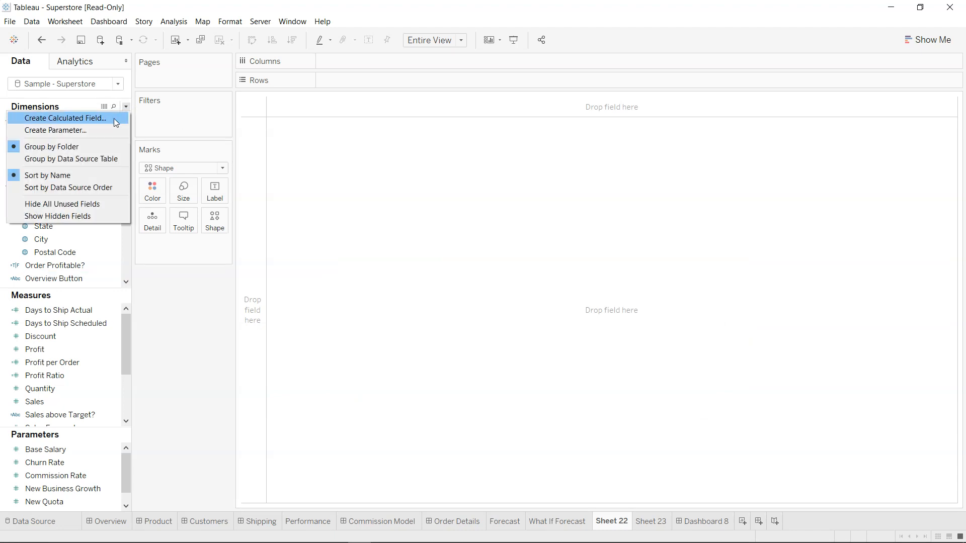
{"action": "left_click", "coordinate": [65, 117]}
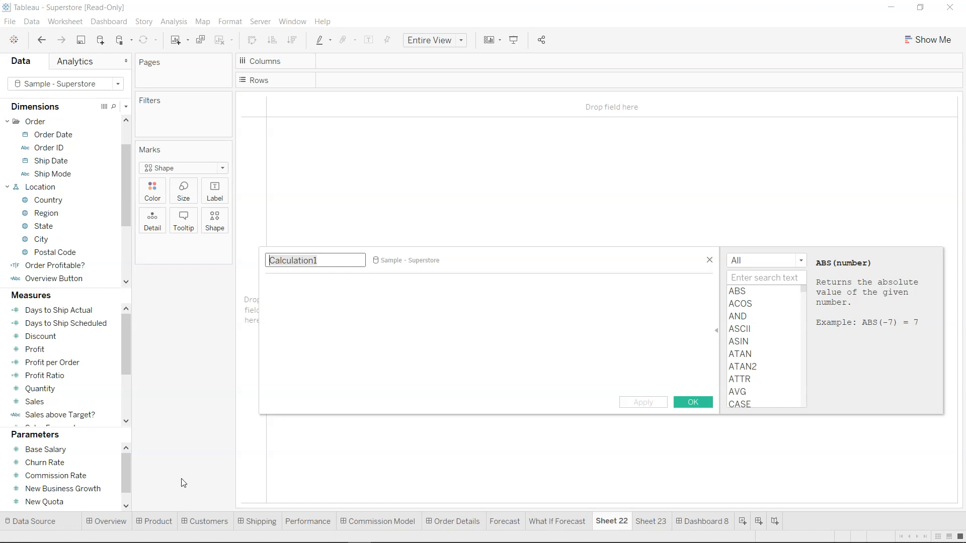
{"action": "mouse_move", "coordinate": [529, 366]}
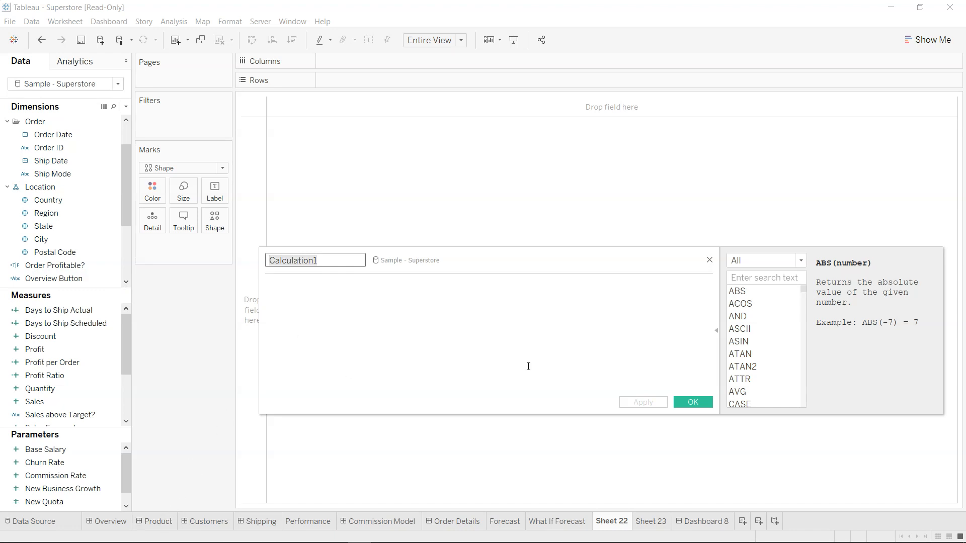
{"action": "left_click", "coordinate": [709, 260]}
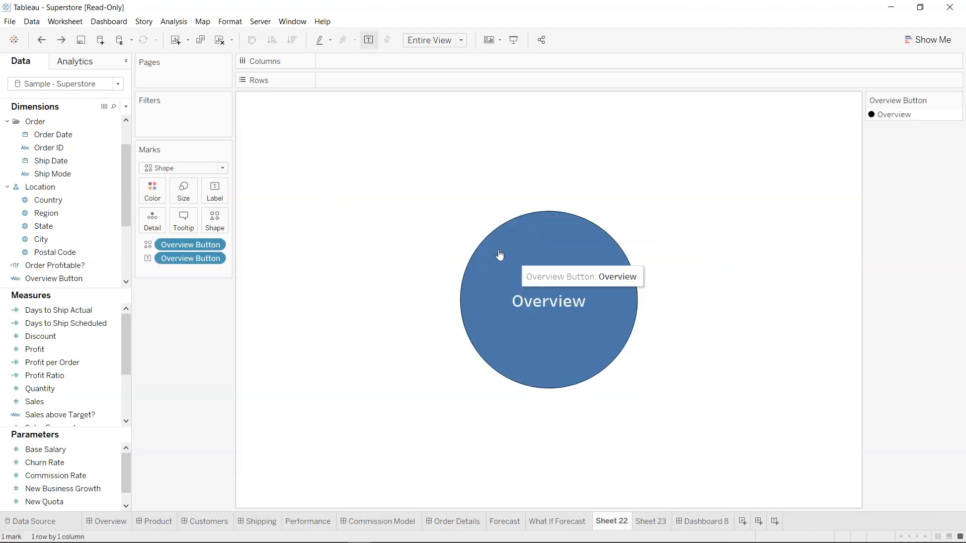
{"action": "left_click", "coordinate": [651, 521]}
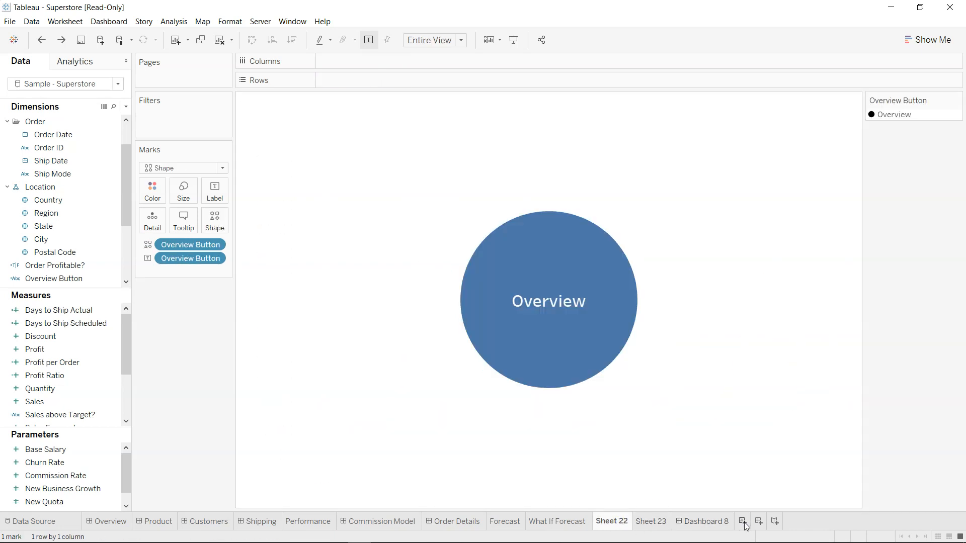
Add a Product Button worksheet and a Product Button calculated field with formula "Product"
{"action": "left_click", "coordinate": [742, 521]}
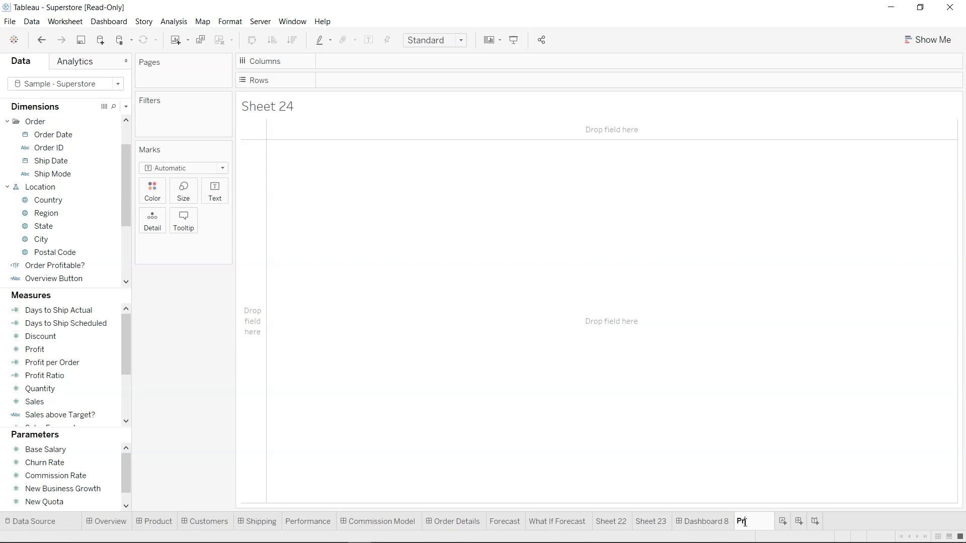
{"action": "type", "text": "Product Button"}
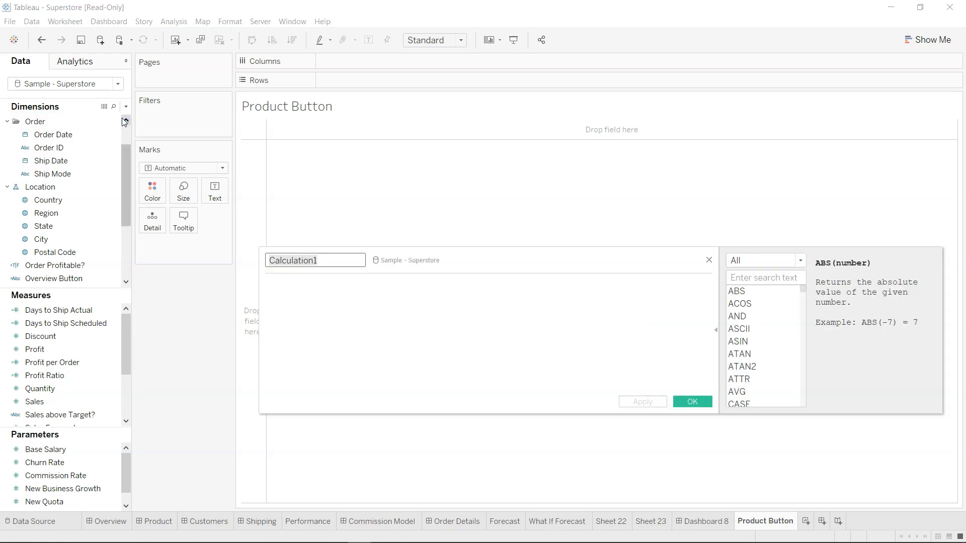
{"action": "type", "text": "Por"}
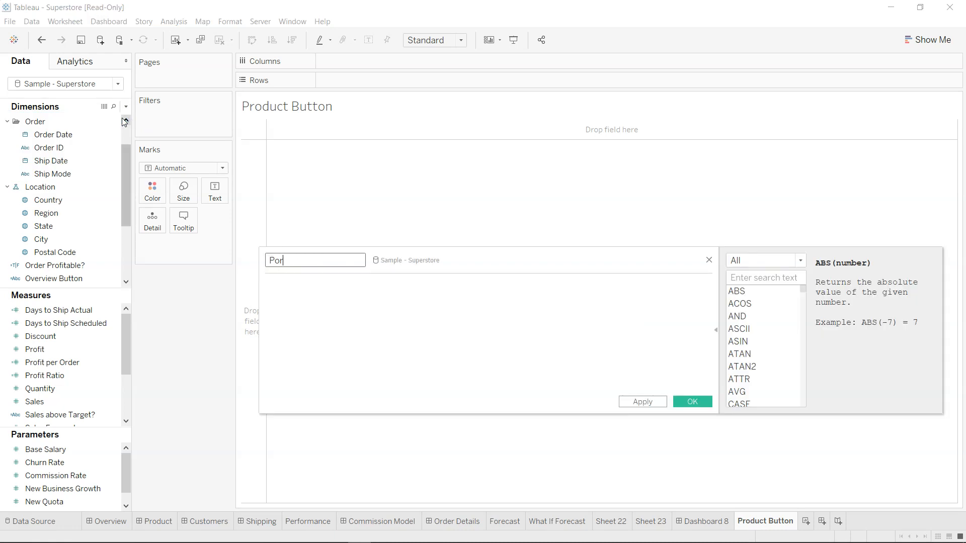
{"action": "type", "text": "Product Button"}
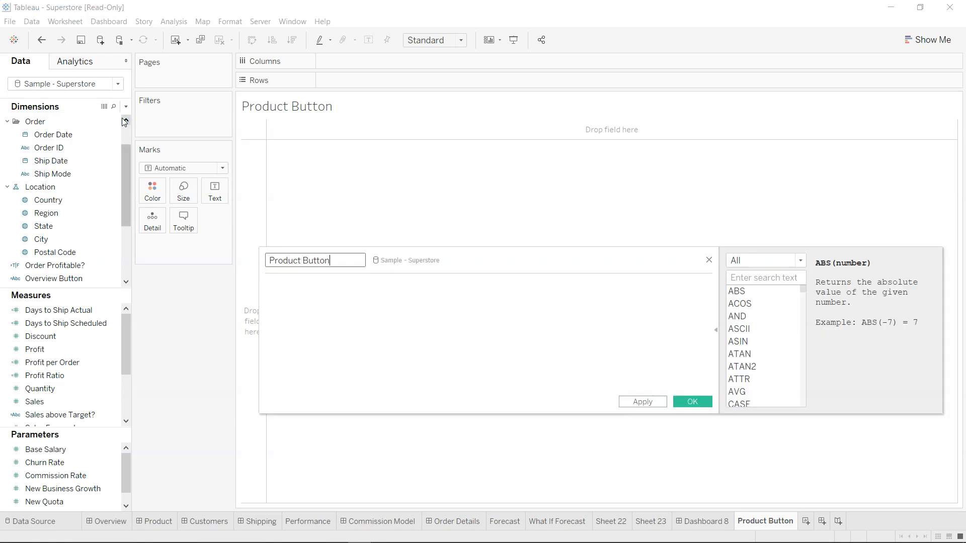
{"action": "type", "text": "\"Product"}
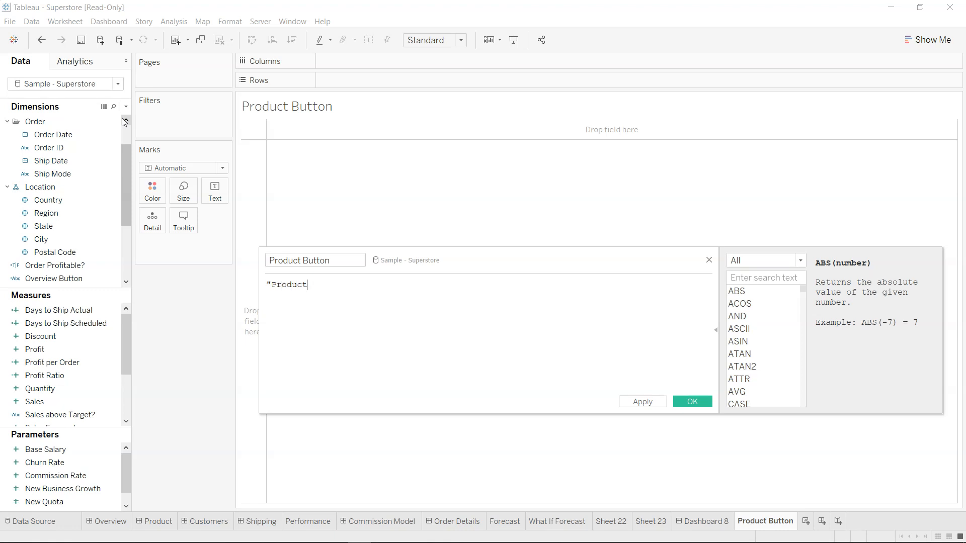
{"action": "type", "text": "\""}
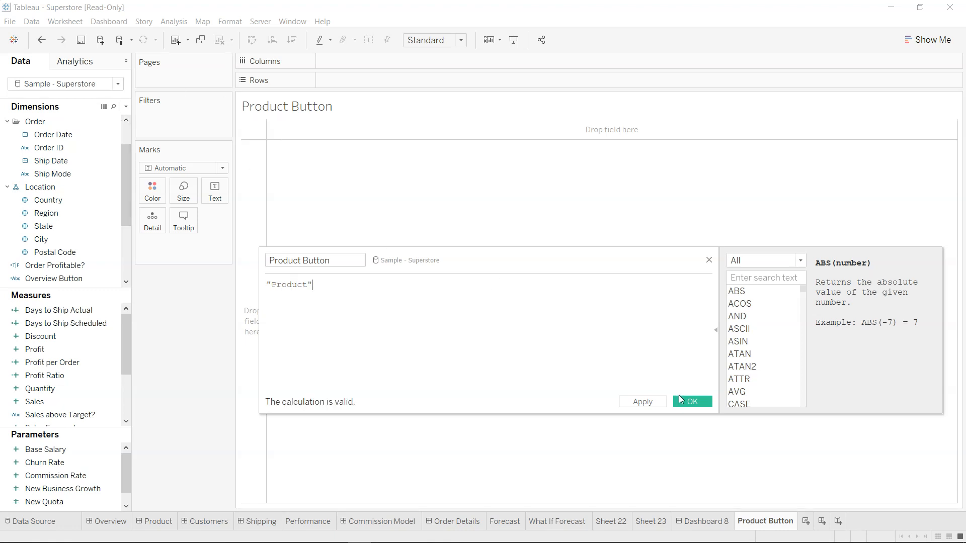
{"action": "left_click", "coordinate": [692, 402]}
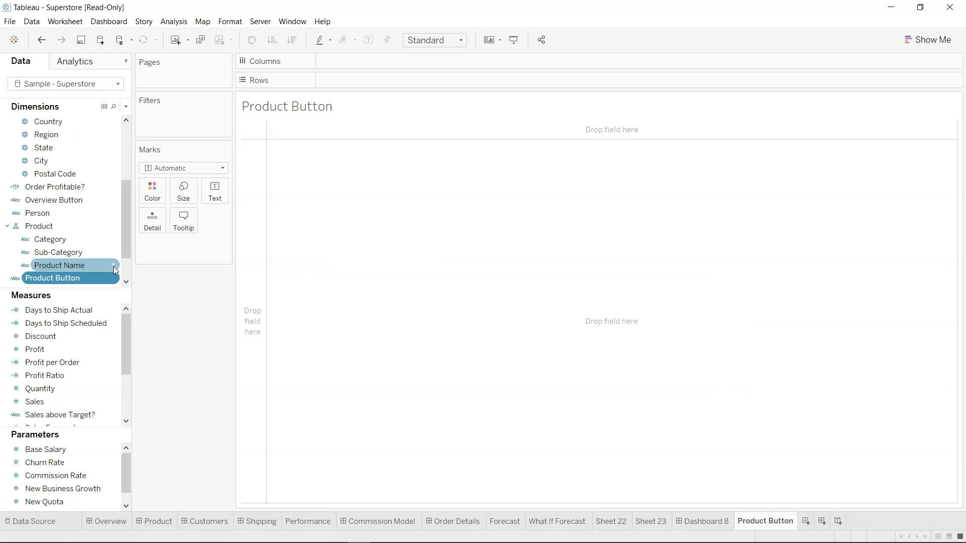
Change the mark type to Shape with Product Button driving the shape of one mark
{"action": "left_click_drag", "start_coordinate": [71, 277], "coordinate": [130, 241]}
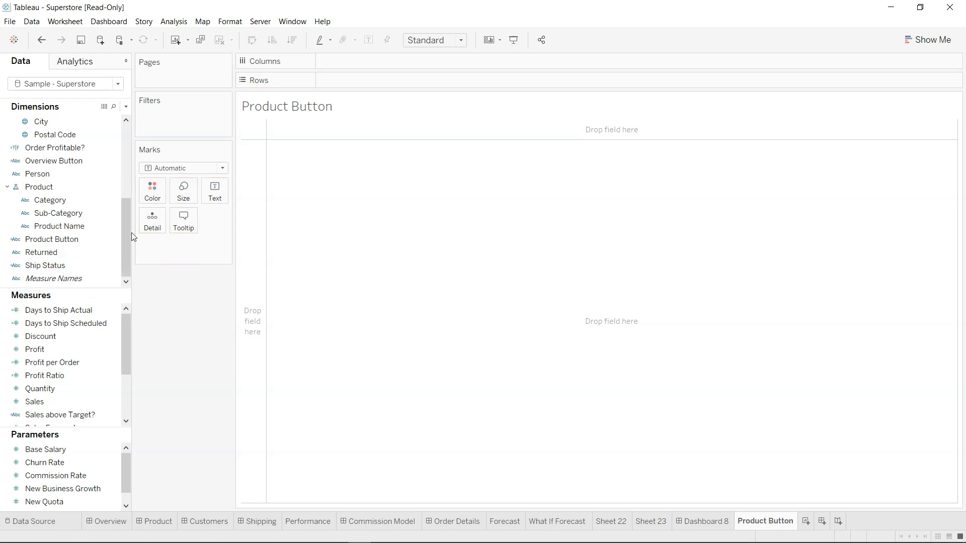
{"action": "left_click", "coordinate": [221, 168]}
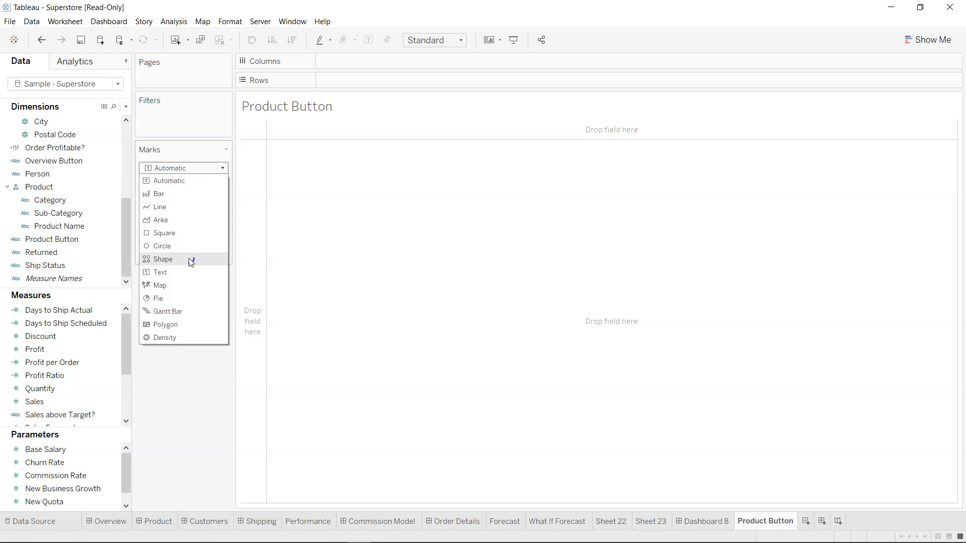
{"action": "left_click", "coordinate": [163, 259]}
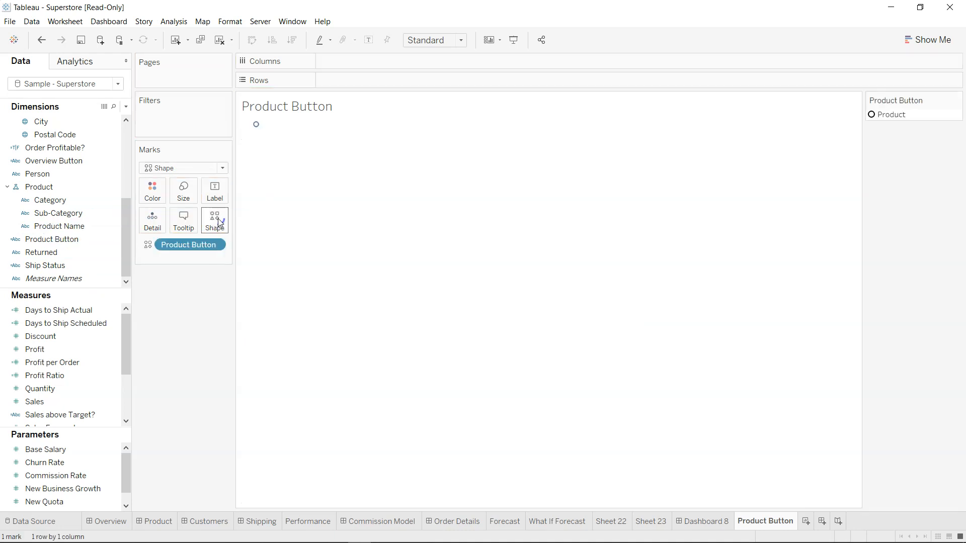
{"action": "mouse_move", "coordinate": [256, 127]}
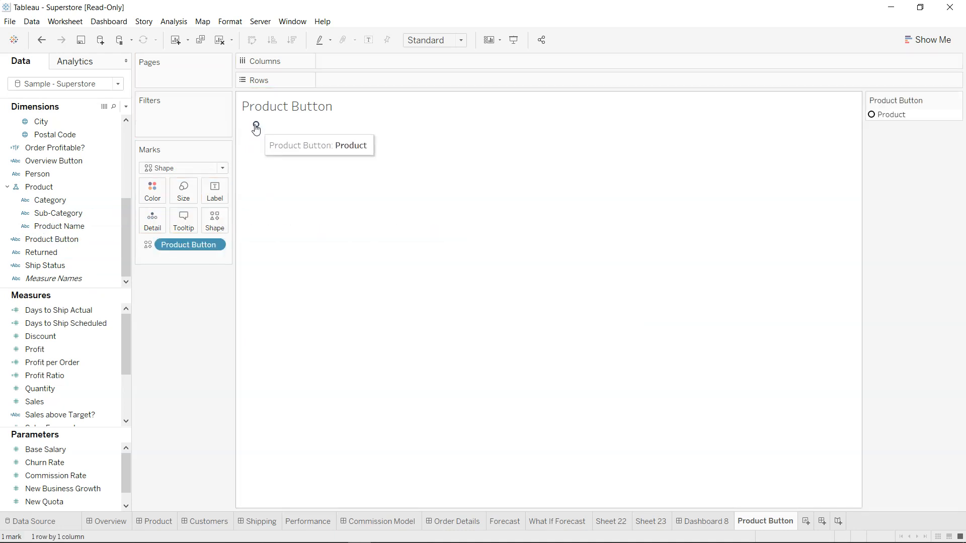
{"action": "mouse_move", "coordinate": [221, 220]}
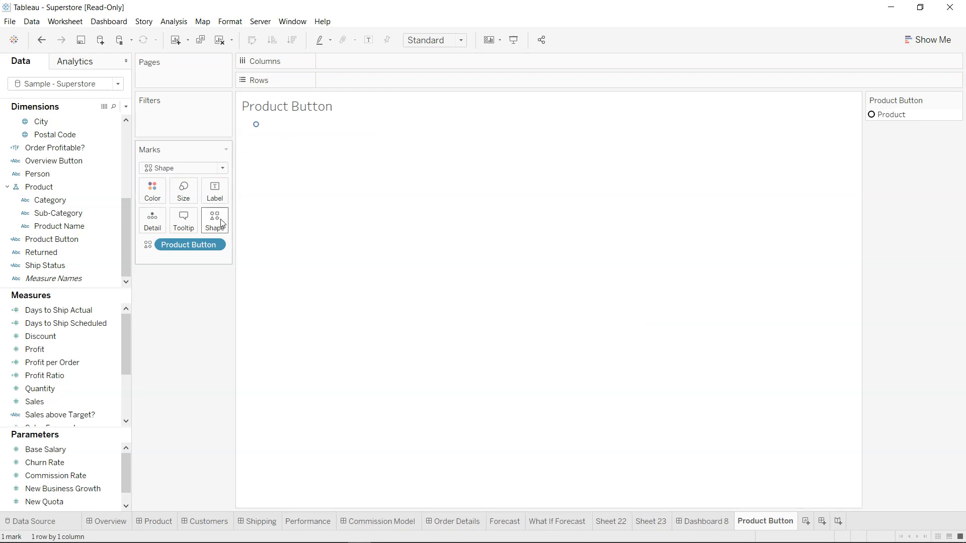
{"action": "left_click", "coordinate": [214, 220]}
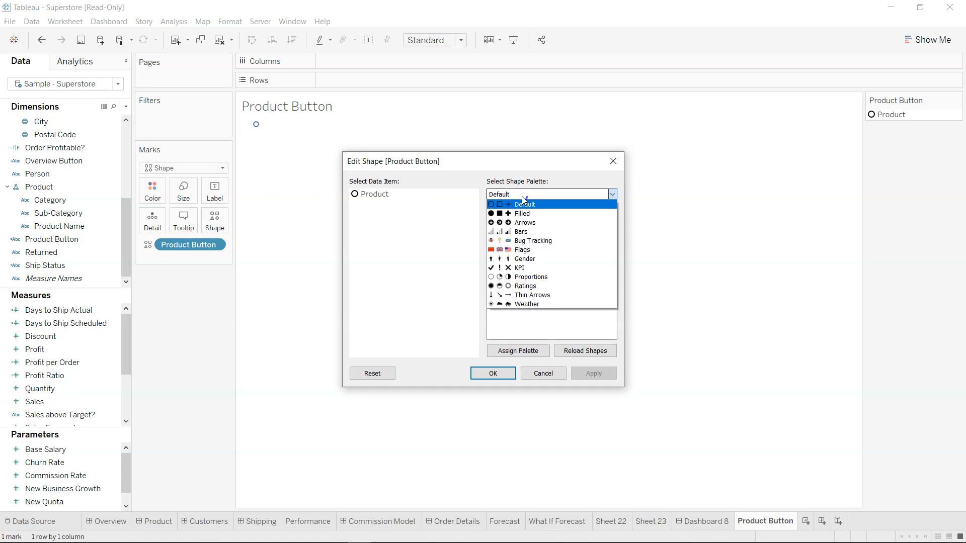
{"action": "mouse_move", "coordinate": [526, 196]}
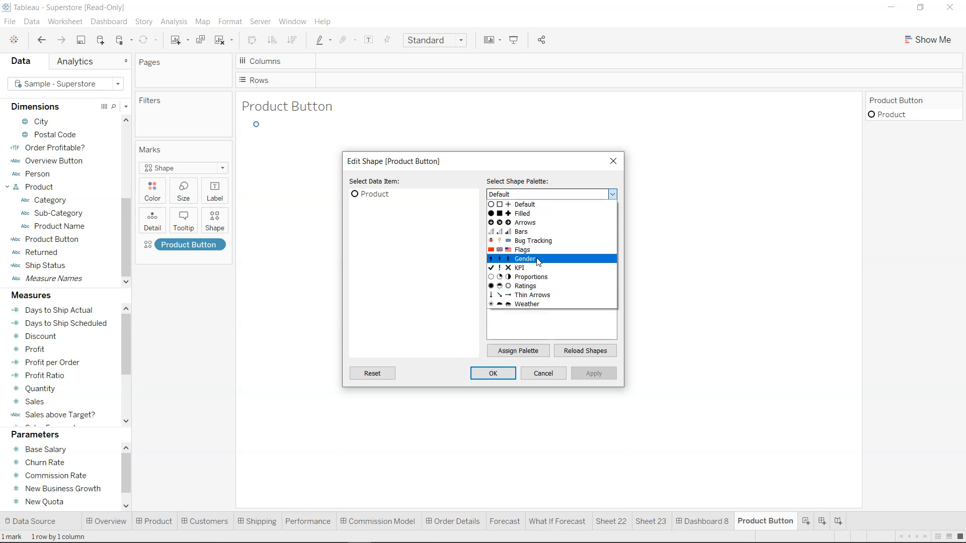
Assign the Flags palette so the Product mark becomes a red flag, and apply it
{"action": "left_click", "coordinate": [522, 249]}
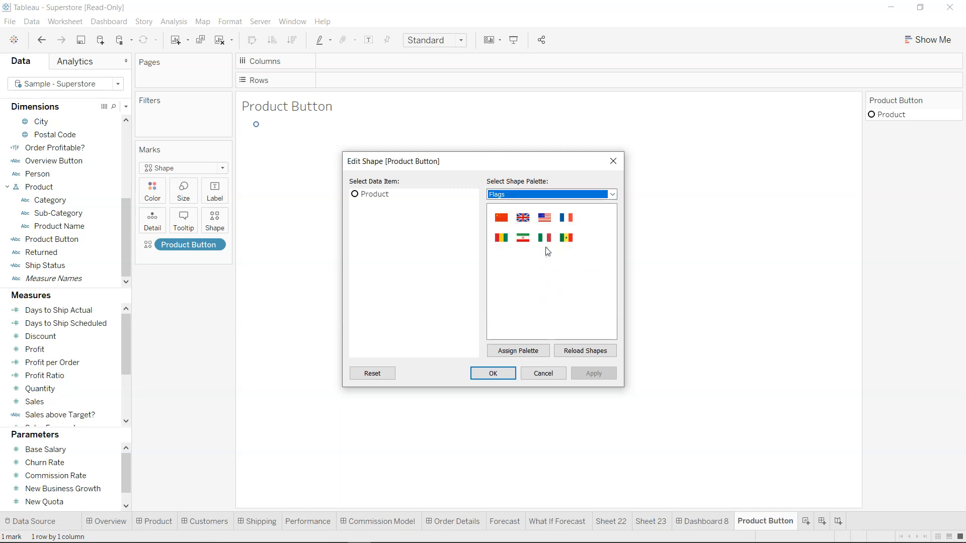
{"action": "left_click", "coordinate": [544, 237]}
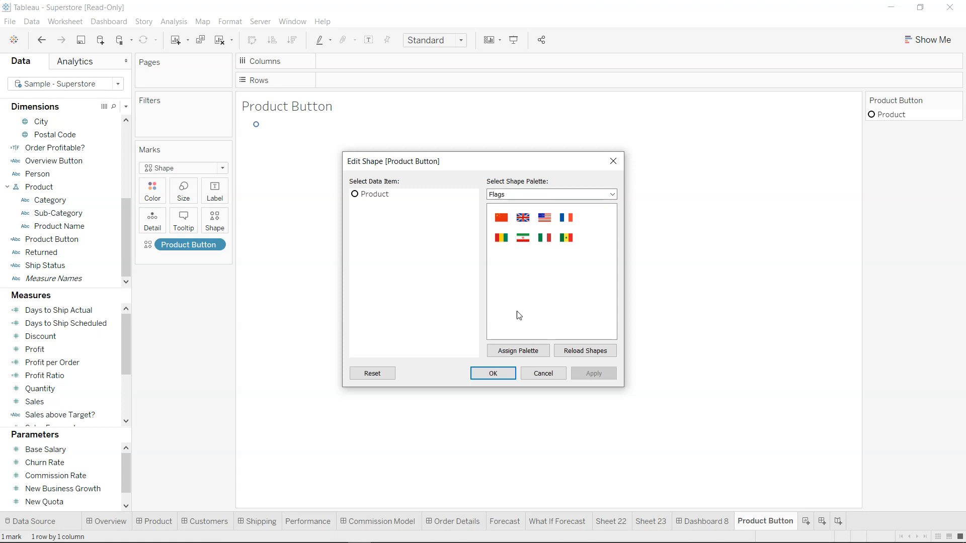
{"action": "left_click", "coordinate": [518, 351]}
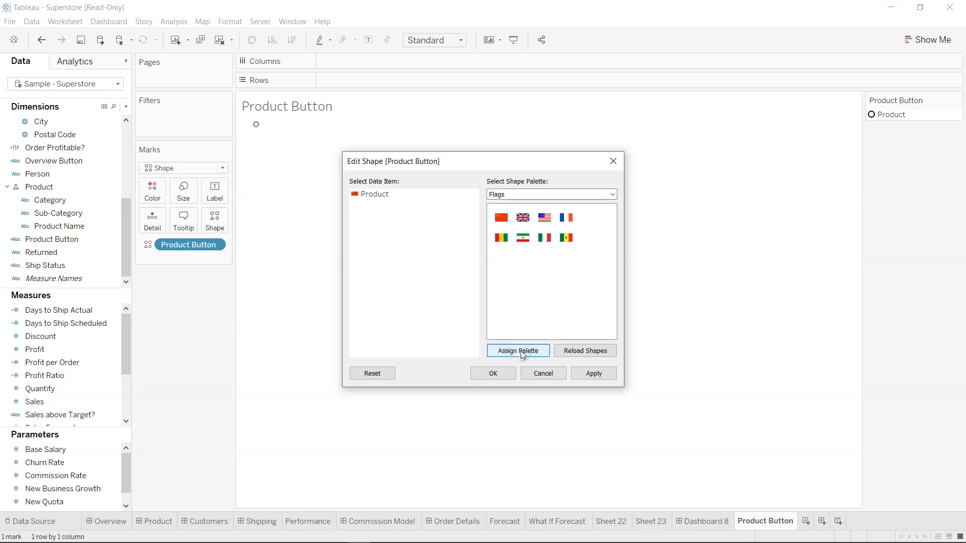
{"action": "left_click", "coordinate": [517, 351]}
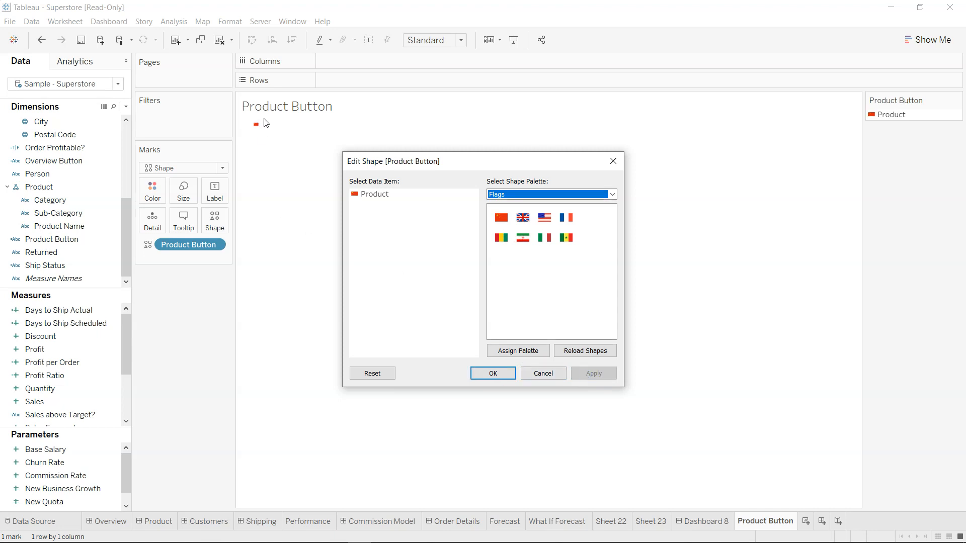
{"action": "left_click", "coordinate": [493, 373]}
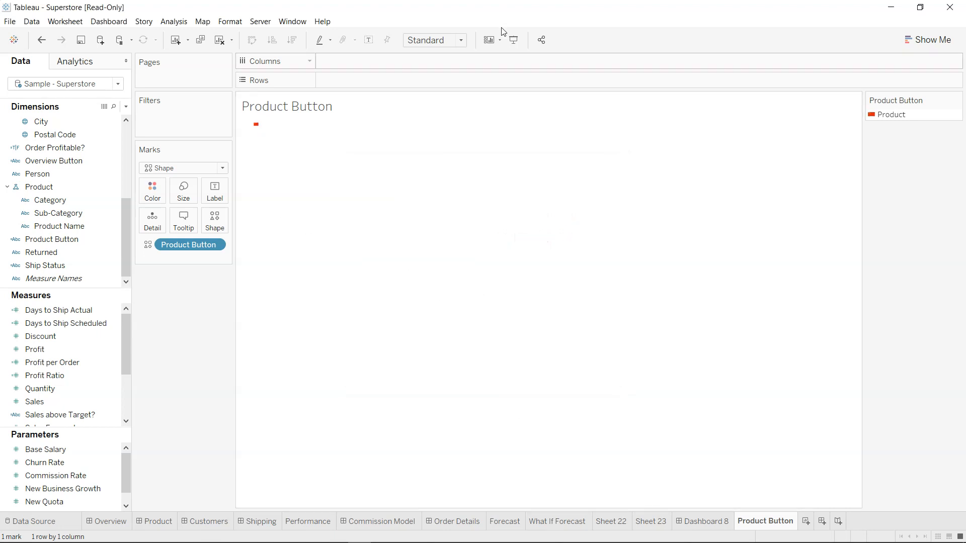
Set the sheet's fit from Standard to Entire View so the flag appears large
{"action": "left_click", "coordinate": [460, 40]}
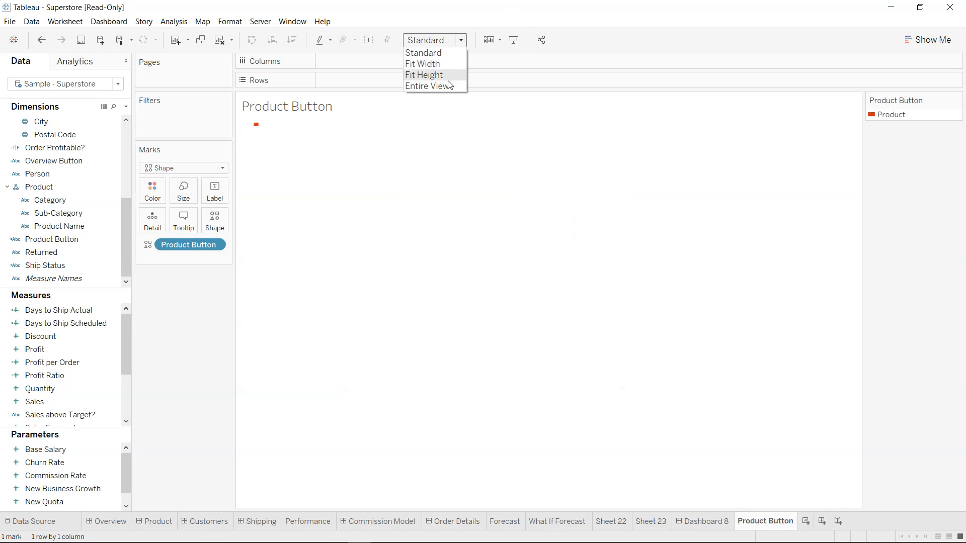
{"action": "left_click", "coordinate": [426, 86]}
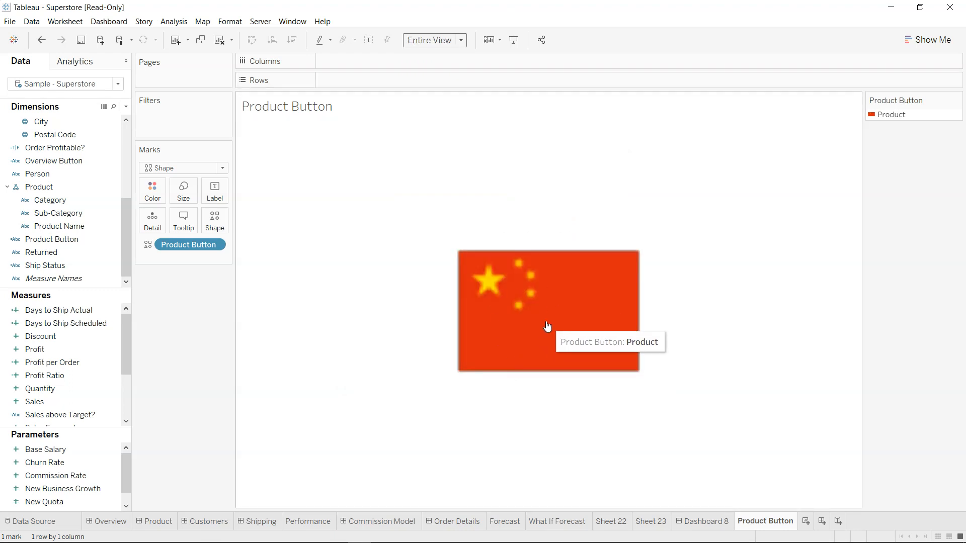
{"action": "mouse_move", "coordinate": [479, 338]}
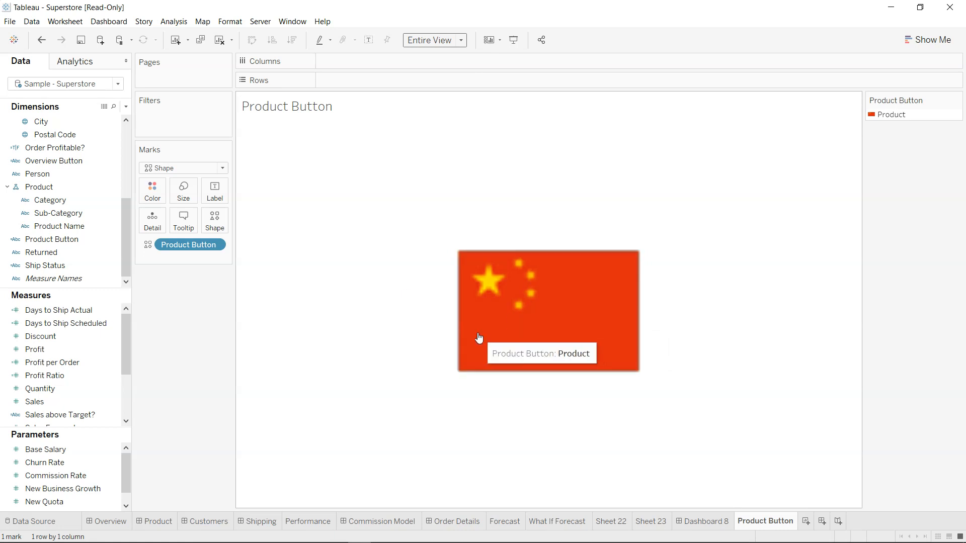
{"action": "mouse_move", "coordinate": [237, 414]}
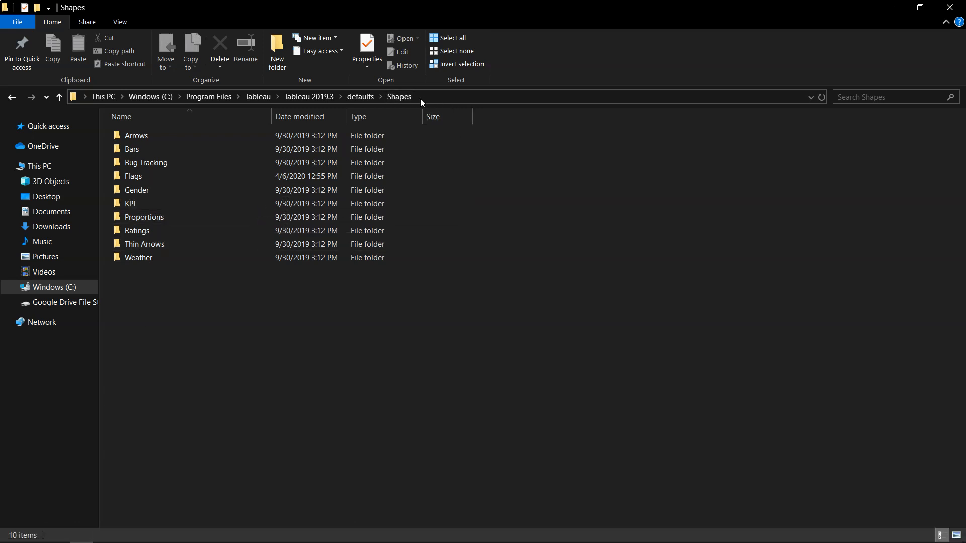
Browse Tableau's default Shapes folder and its palette folders, such as Flags, in File Explorer
{"action": "left_click", "coordinate": [451, 96]}
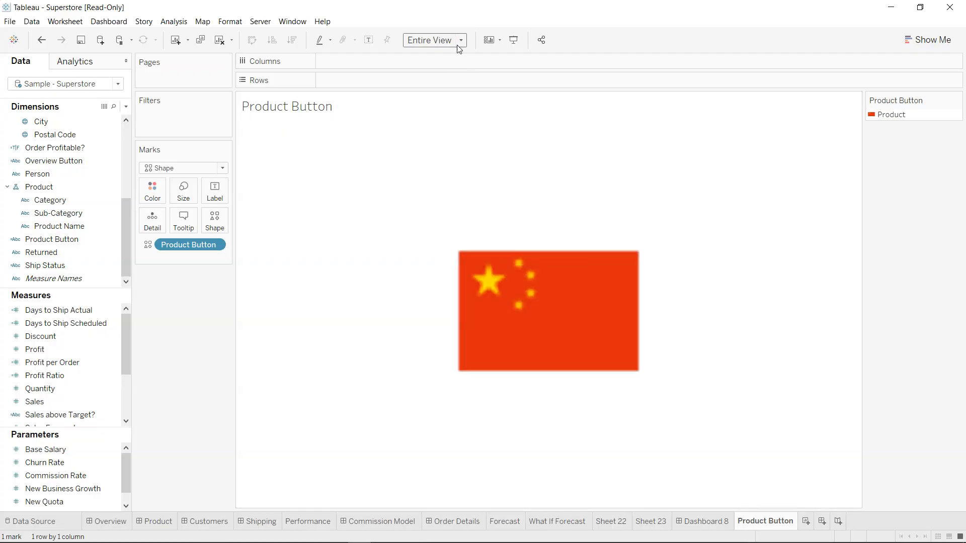
Browse the shape palette list, such as Gender and KPI, in Product Button's Edit Shape dialog
{"action": "left_click", "coordinate": [215, 220]}
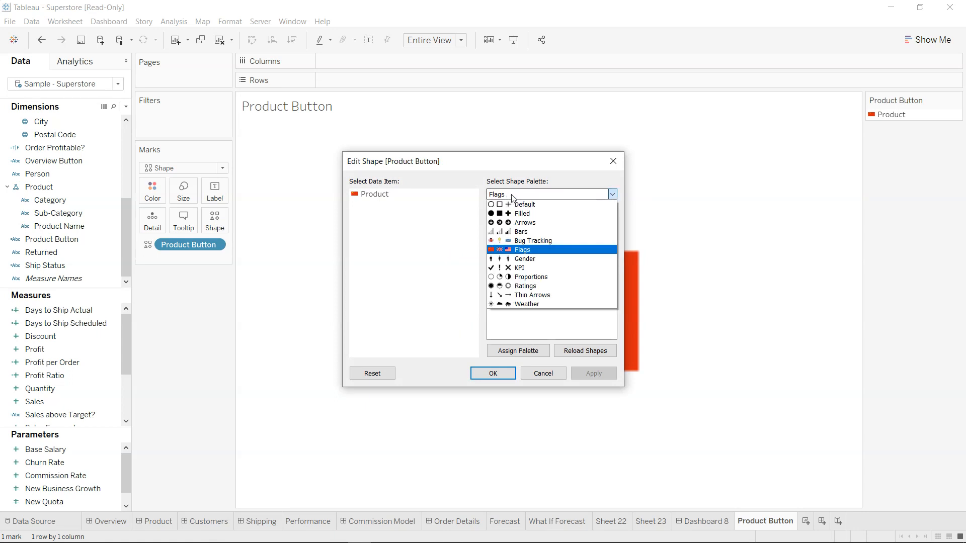
{"action": "left_click", "coordinate": [526, 304]}
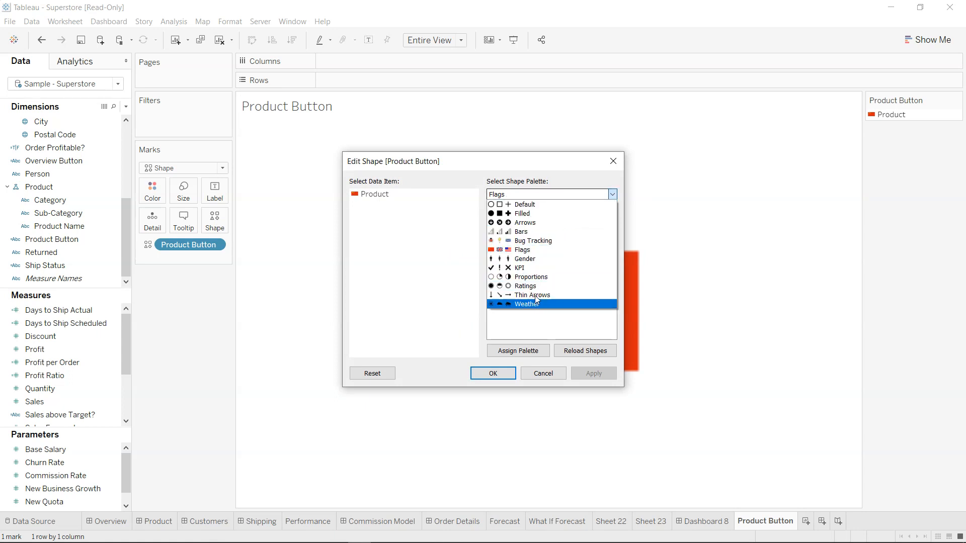
{"action": "left_click", "coordinate": [521, 232]}
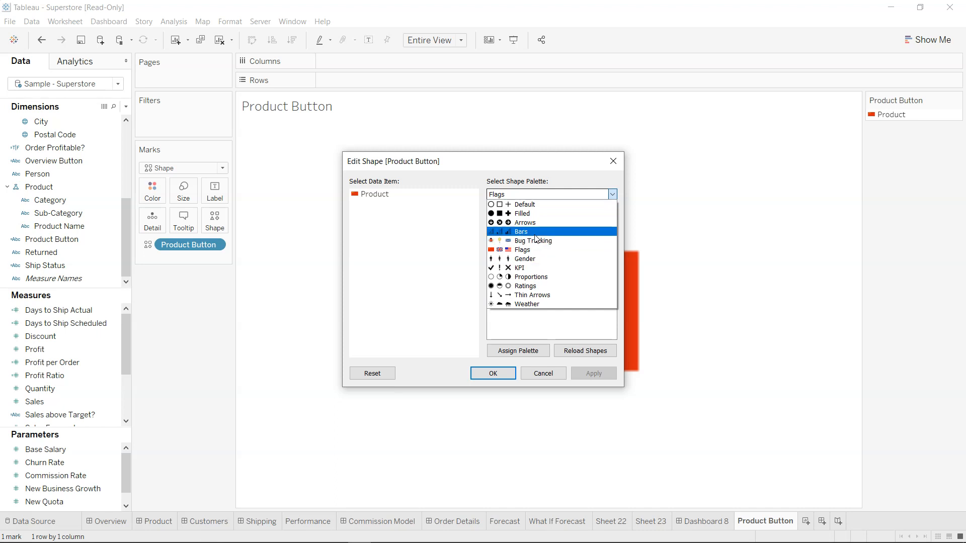
{"action": "left_click", "coordinate": [519, 267]}
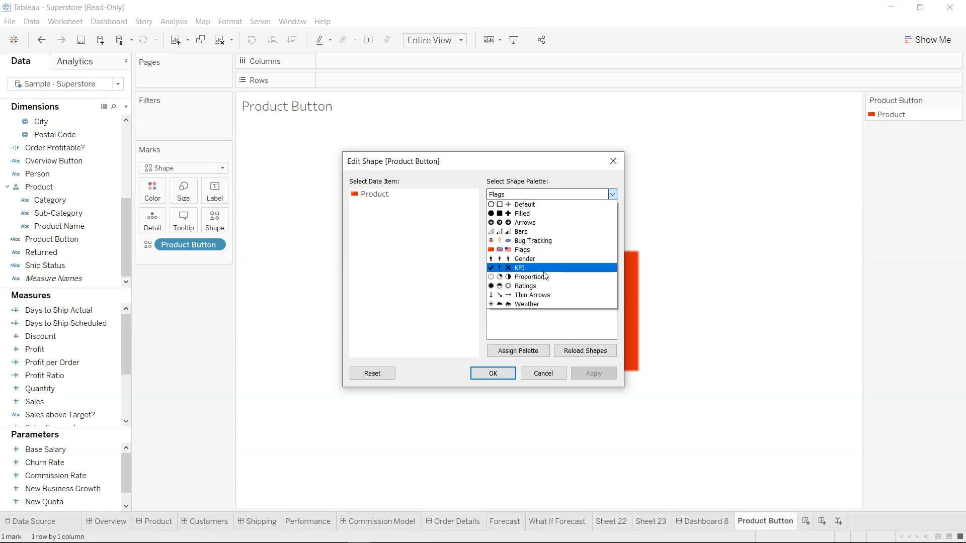
{"action": "left_click", "coordinate": [527, 304]}
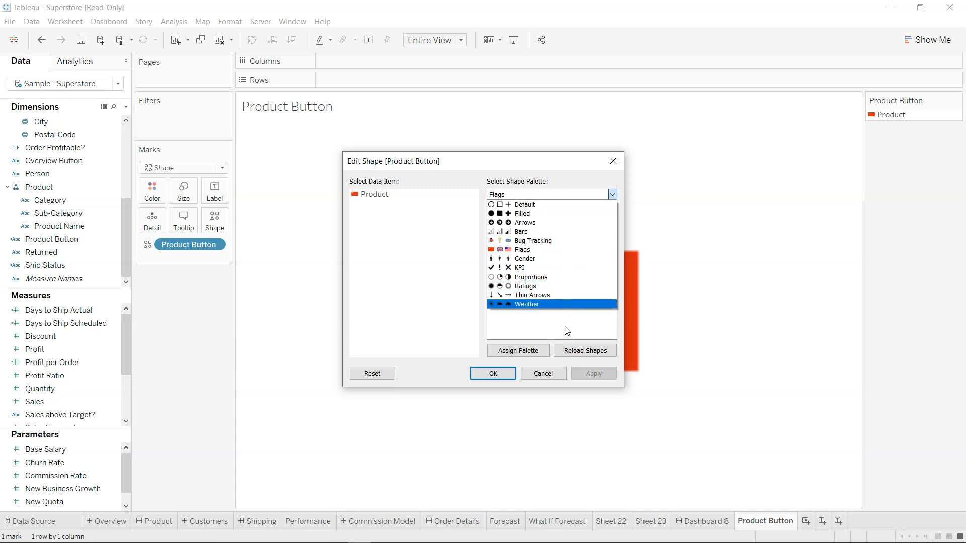
{"action": "left_click", "coordinate": [522, 249]}
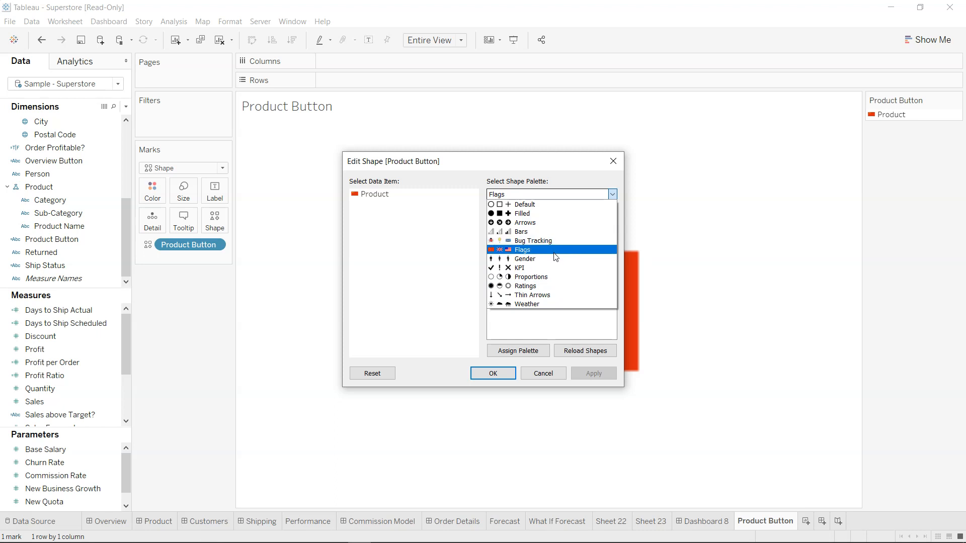
{"action": "left_click", "coordinate": [523, 250]}
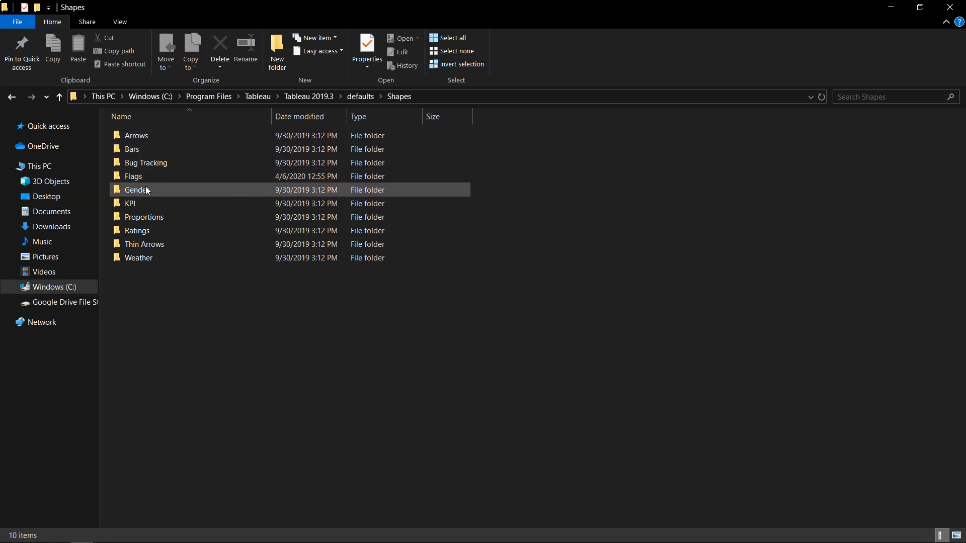
Open the Flags folder inside Tableau's default Shapes folder in File Explorer
{"action": "left_click", "coordinate": [133, 176]}
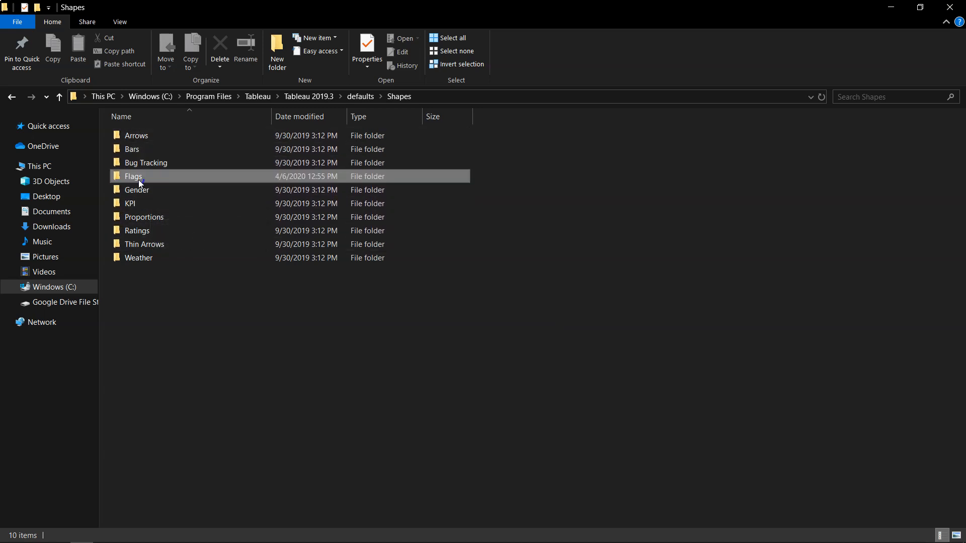
{"action": "double_click", "coordinate": [133, 176]}
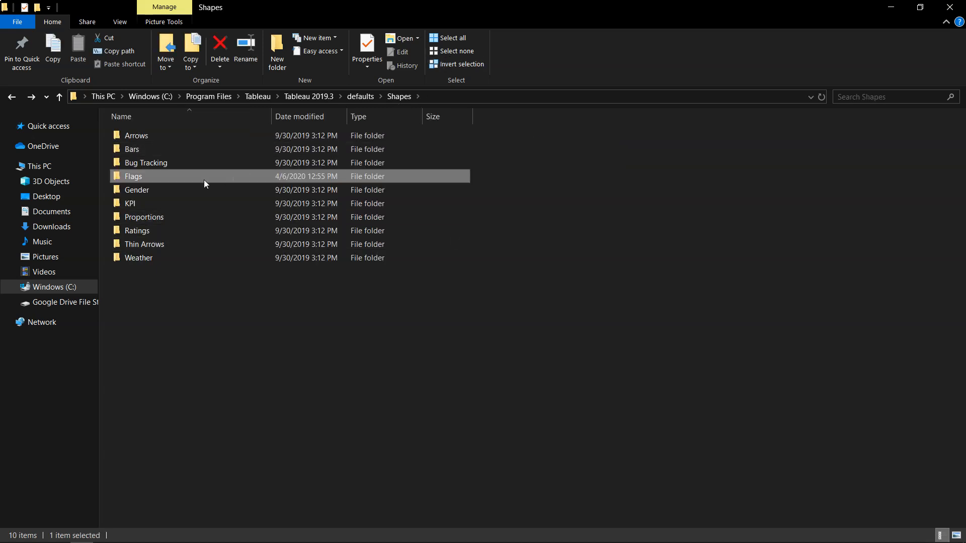
{"action": "mouse_move", "coordinate": [161, 177]}
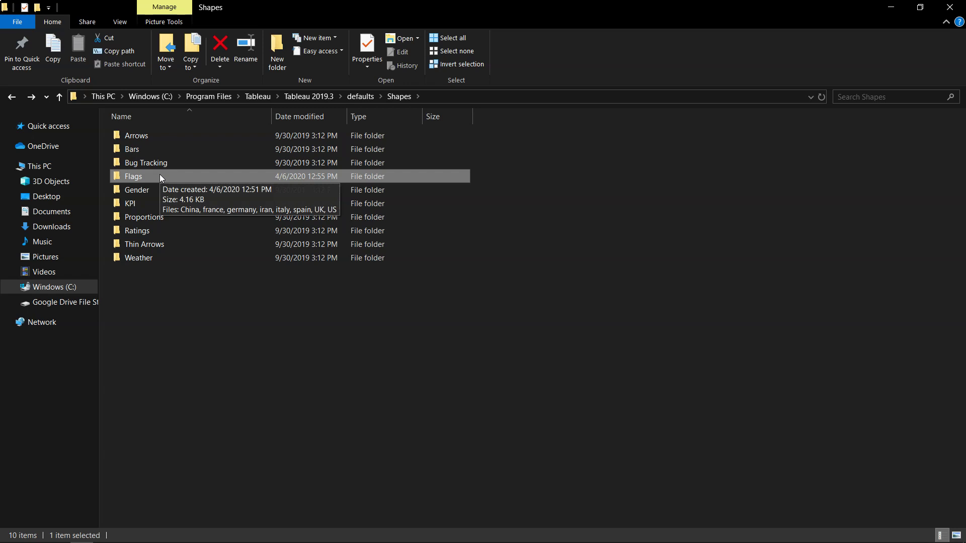
{"action": "mouse_move", "coordinate": [152, 221]}
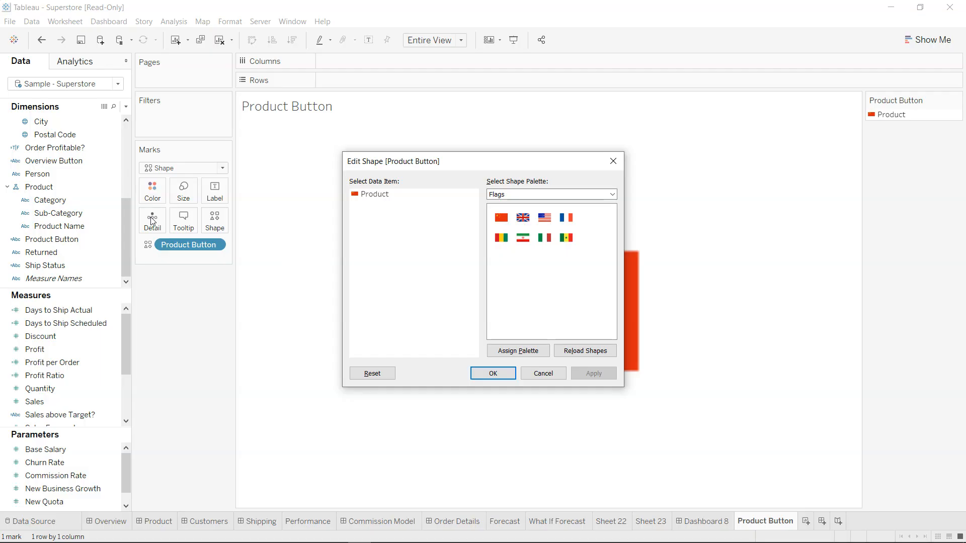
Apply the China flag shape to the Product Button mark and add a Go to Sheet action
{"action": "left_click", "coordinate": [492, 372]}
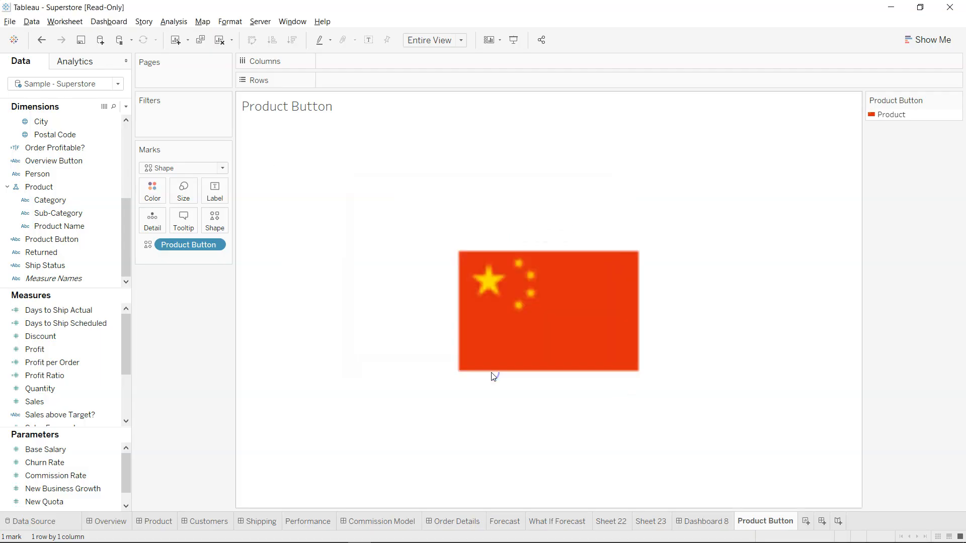
{"action": "mouse_move", "coordinate": [537, 331]}
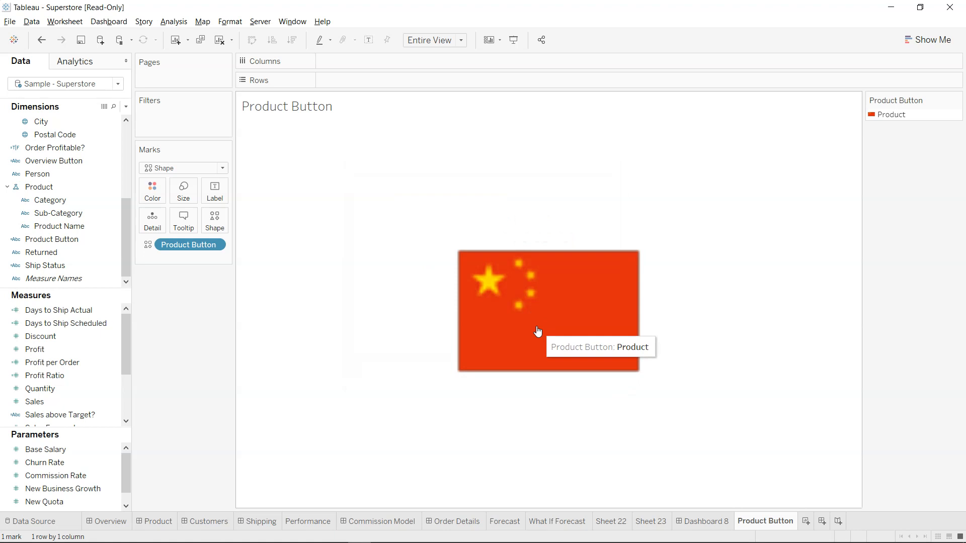
{"action": "mouse_move", "coordinate": [564, 308]}
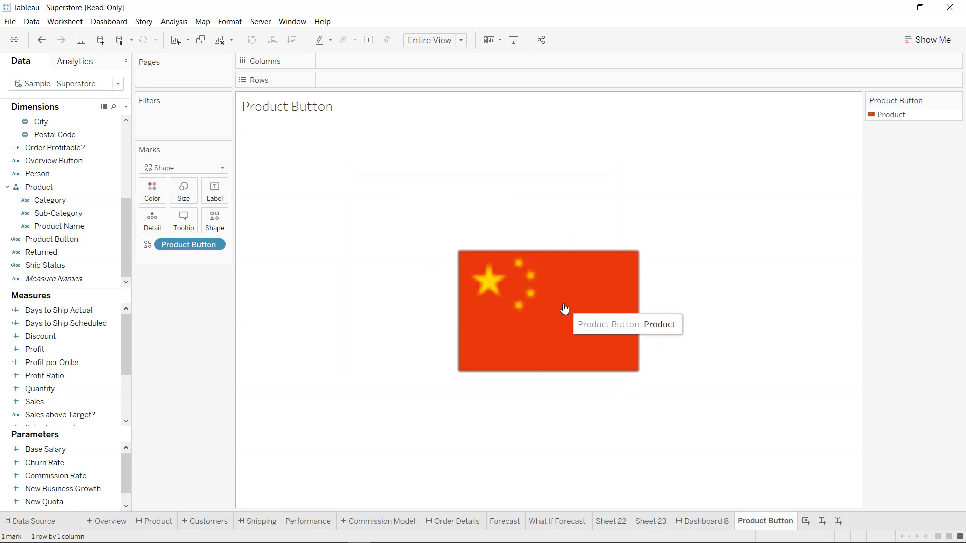
{"action": "mouse_move", "coordinate": [559, 335]}
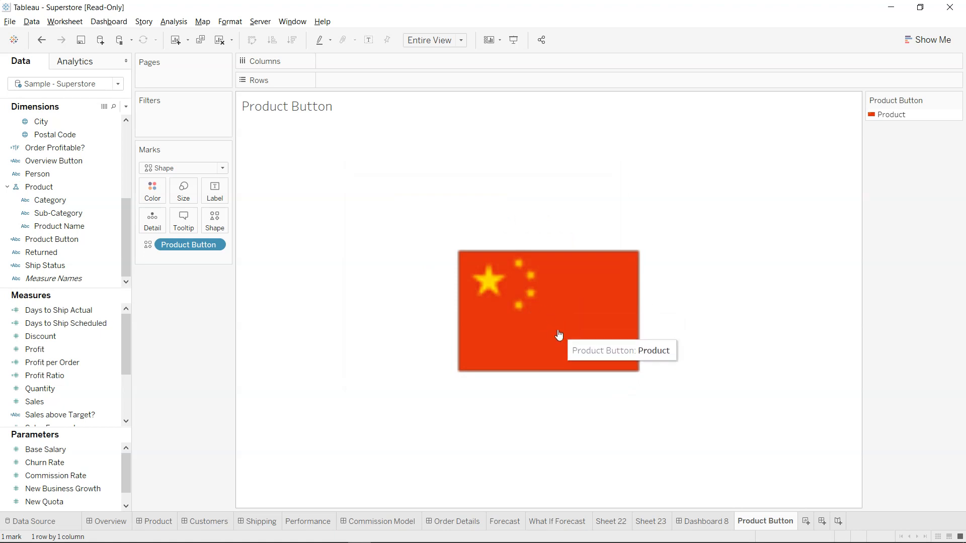
{"action": "left_click", "coordinate": [64, 21]}
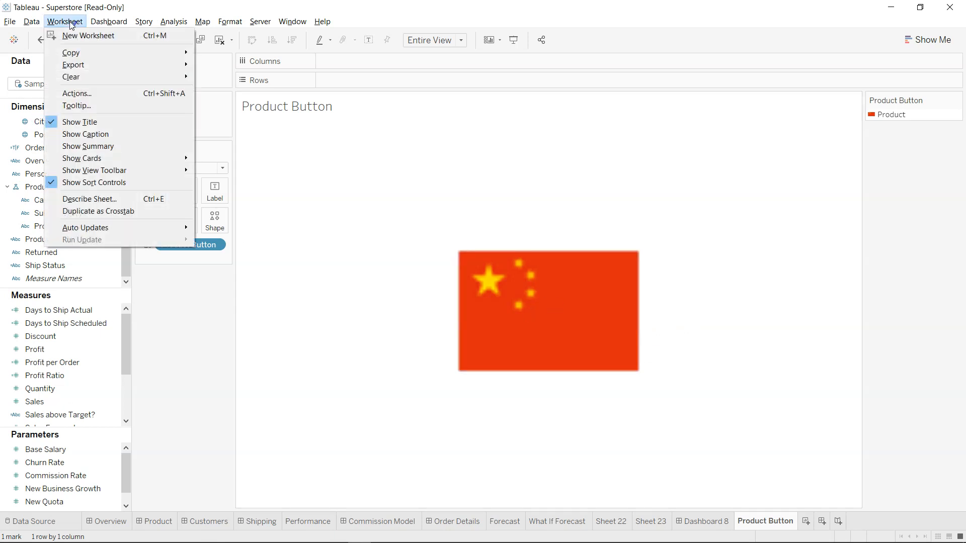
{"action": "mouse_move", "coordinate": [106, 122]}
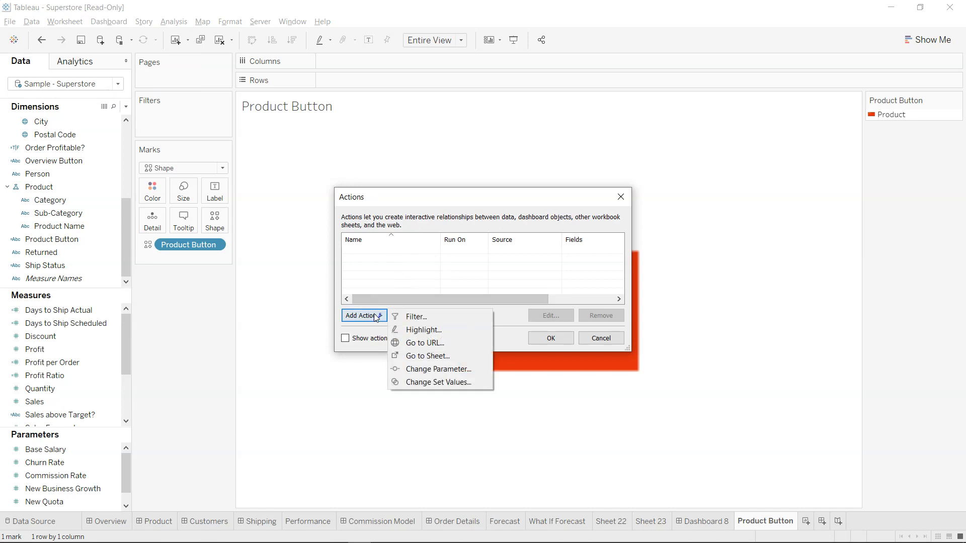
{"action": "mouse_move", "coordinate": [433, 356]}
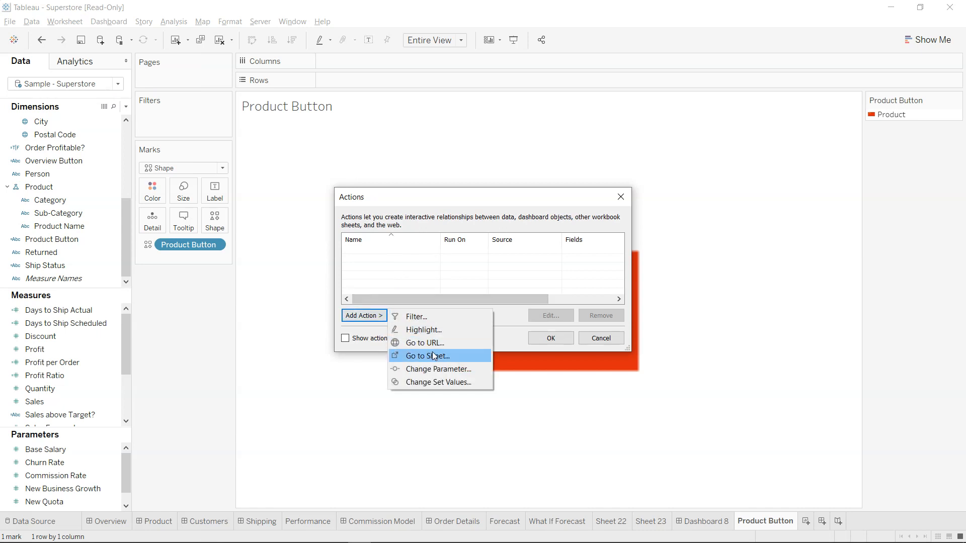
{"action": "left_click", "coordinate": [427, 356]}
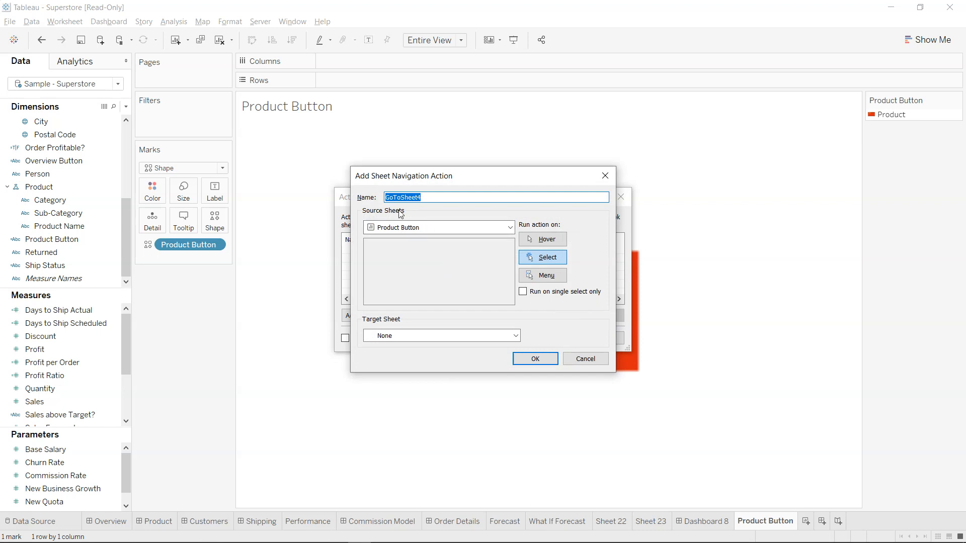
{"action": "mouse_move", "coordinate": [411, 236]}
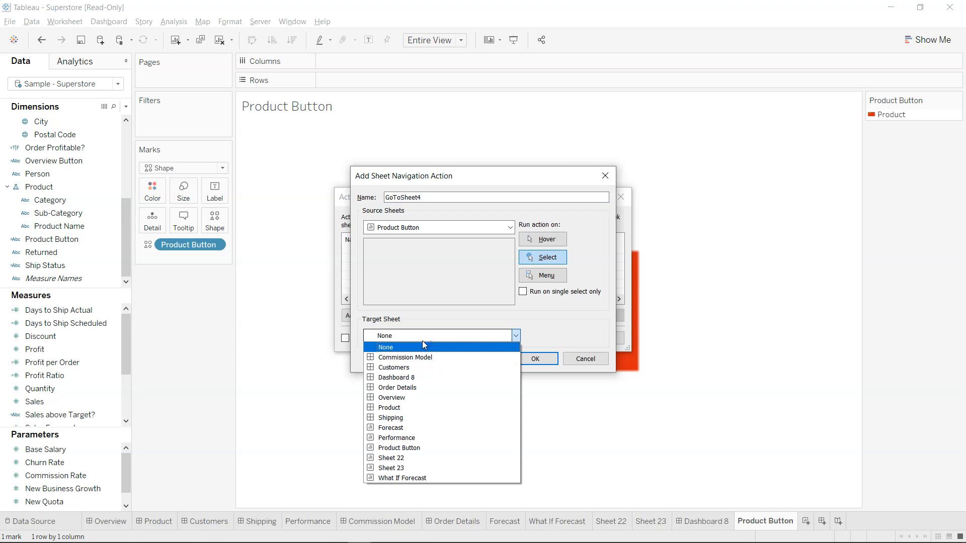
{"action": "mouse_move", "coordinate": [430, 388]}
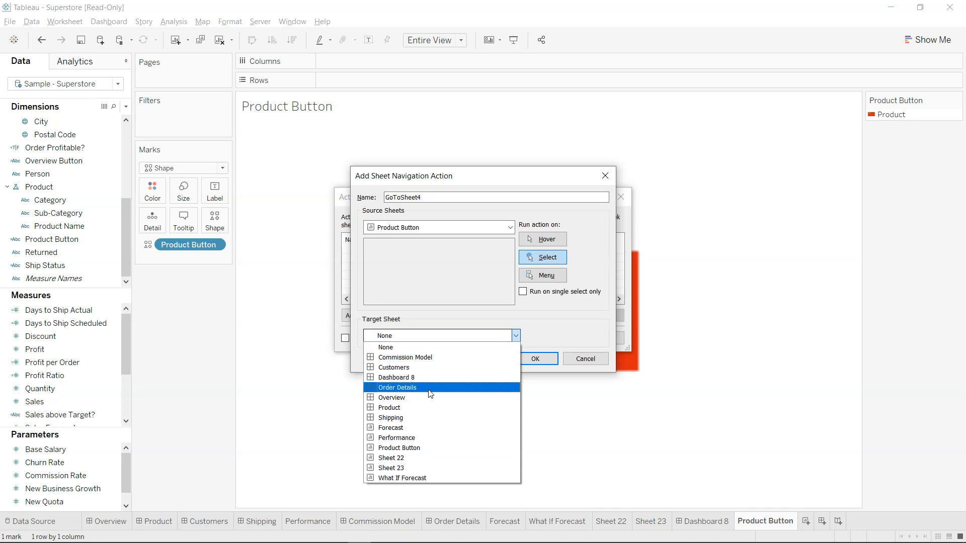
Target the Product sheet, rename the navigation action to 'Product', and save it
{"action": "left_click", "coordinate": [390, 407]}
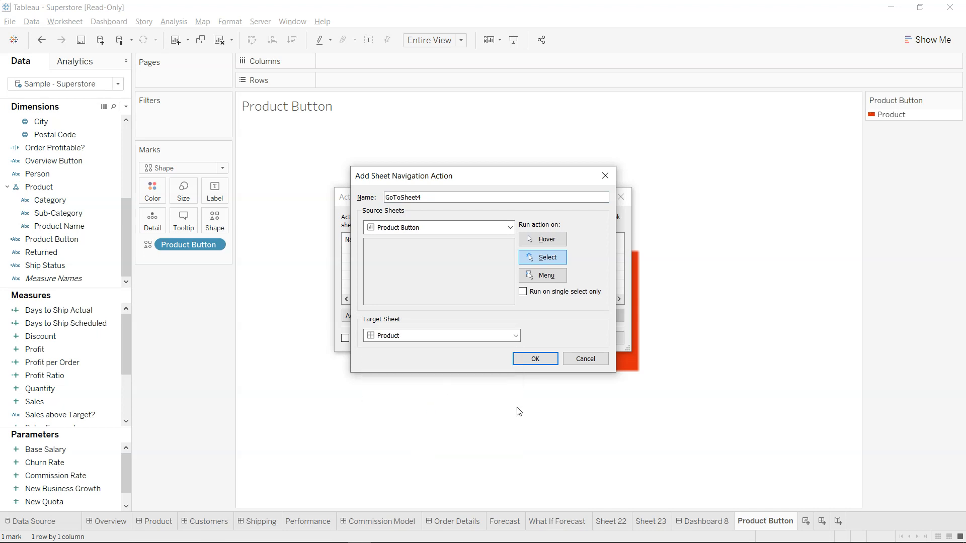
{"action": "mouse_move", "coordinate": [498, 346]}
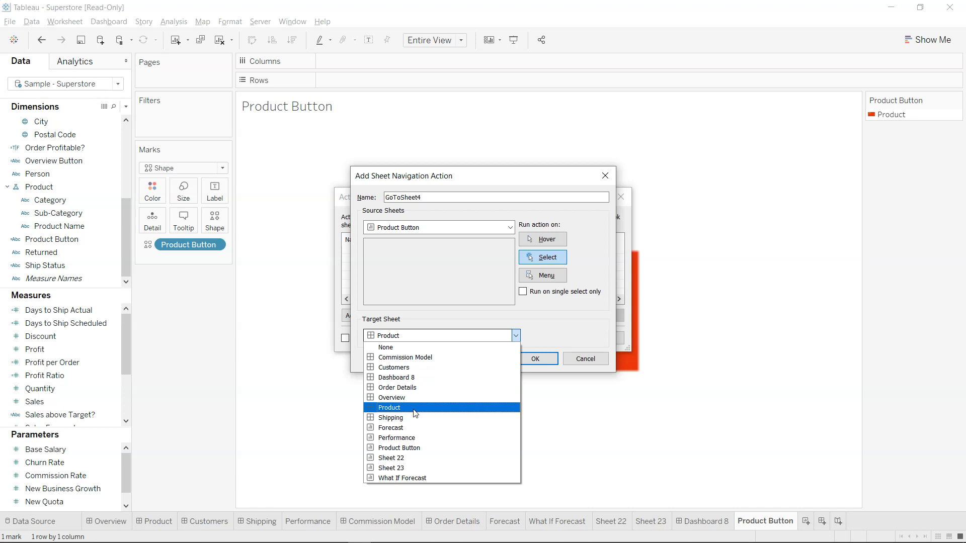
{"action": "mouse_move", "coordinate": [428, 411]}
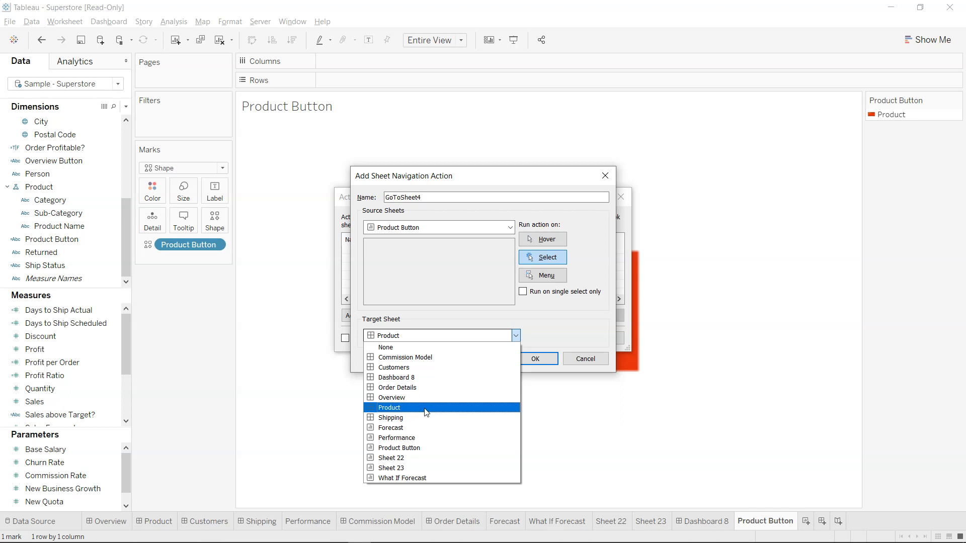
{"action": "left_click", "coordinate": [390, 407]}
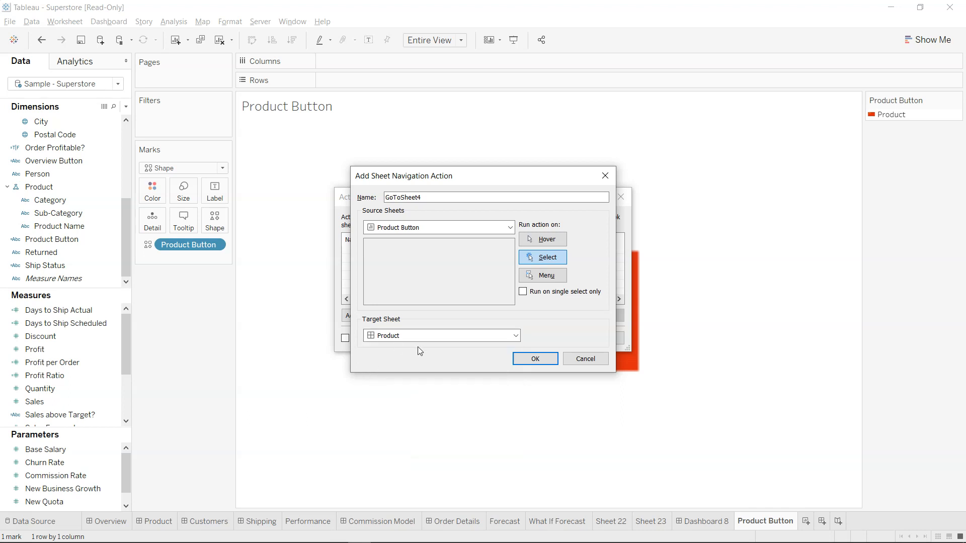
{"action": "triple_click", "coordinate": [404, 197]}
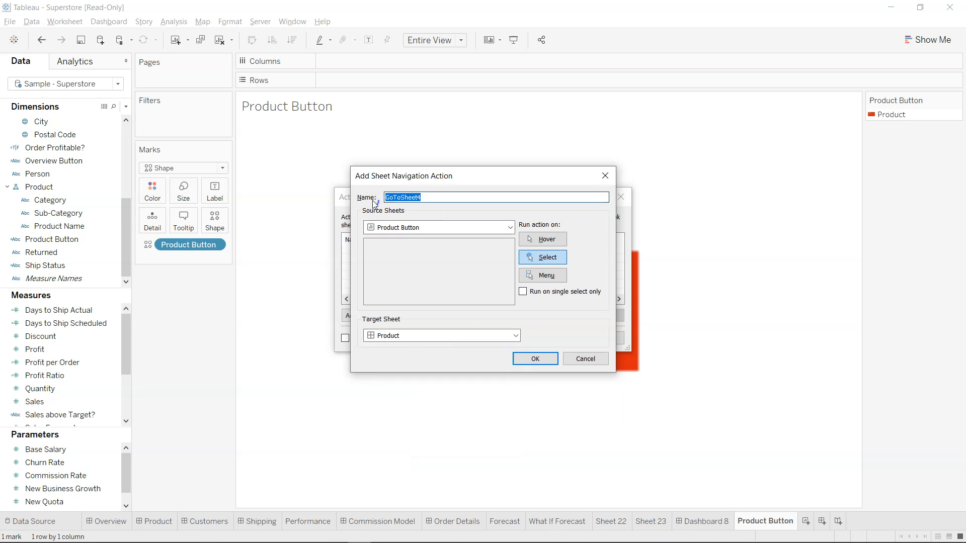
{"action": "type", "text": "Product"}
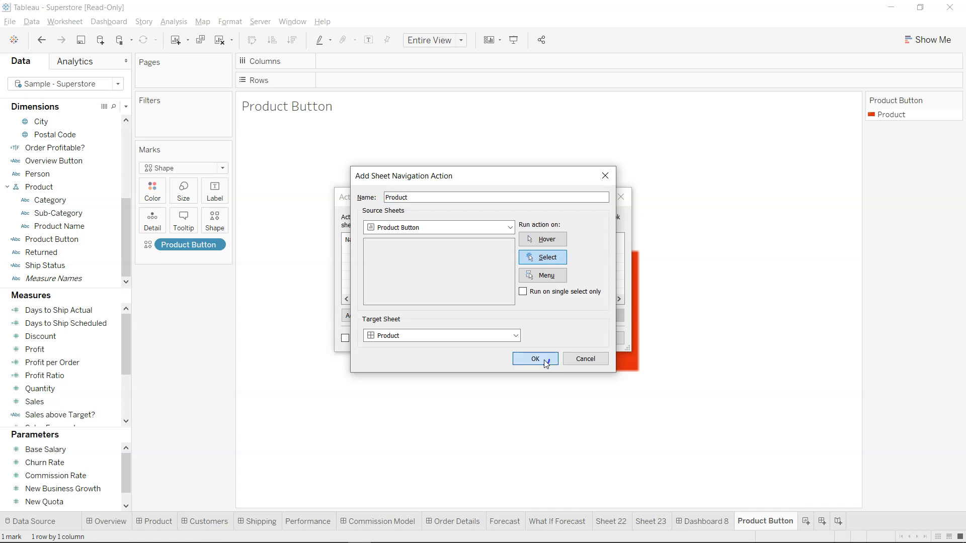
{"action": "left_click", "coordinate": [535, 359]}
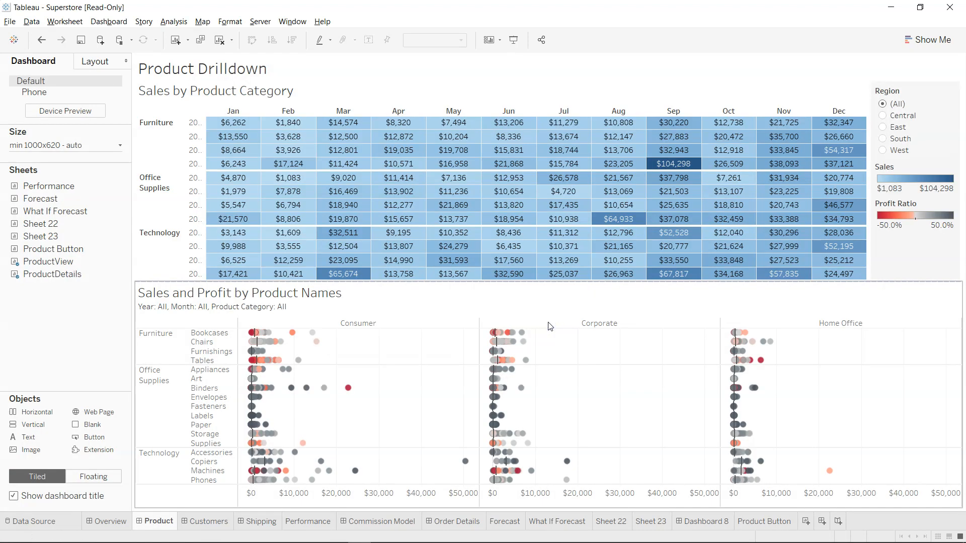
{"action": "mouse_move", "coordinate": [645, 511]}
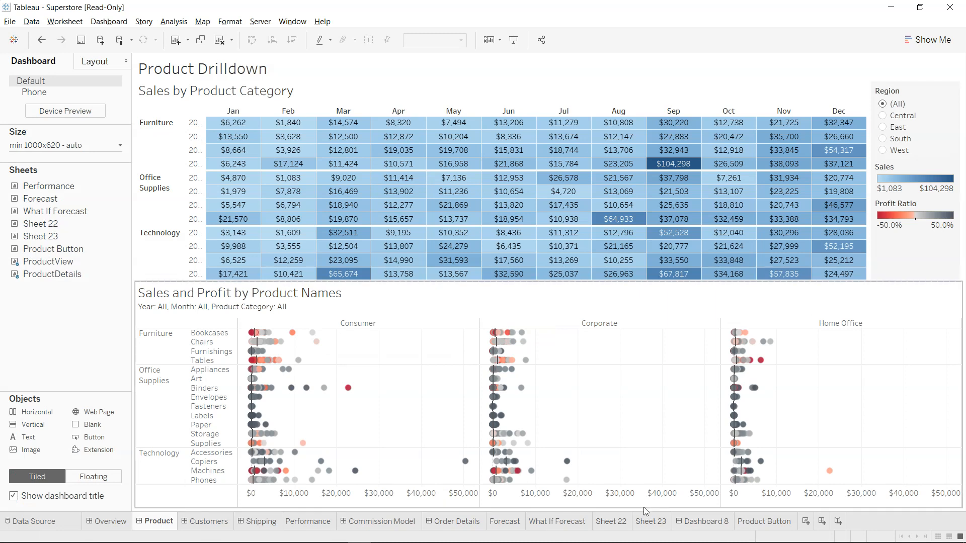
Switch to the Product Drilldown dashboard with its sales table and profit chart
{"action": "left_click", "coordinate": [764, 522]}
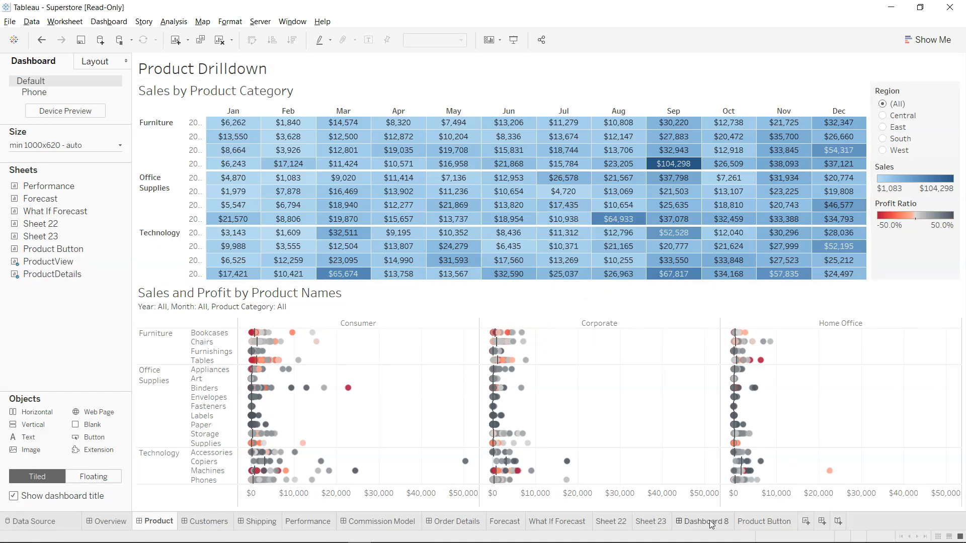
Switch to Dashboard 8 to place the Product Button flag
{"action": "left_click", "coordinate": [706, 521]}
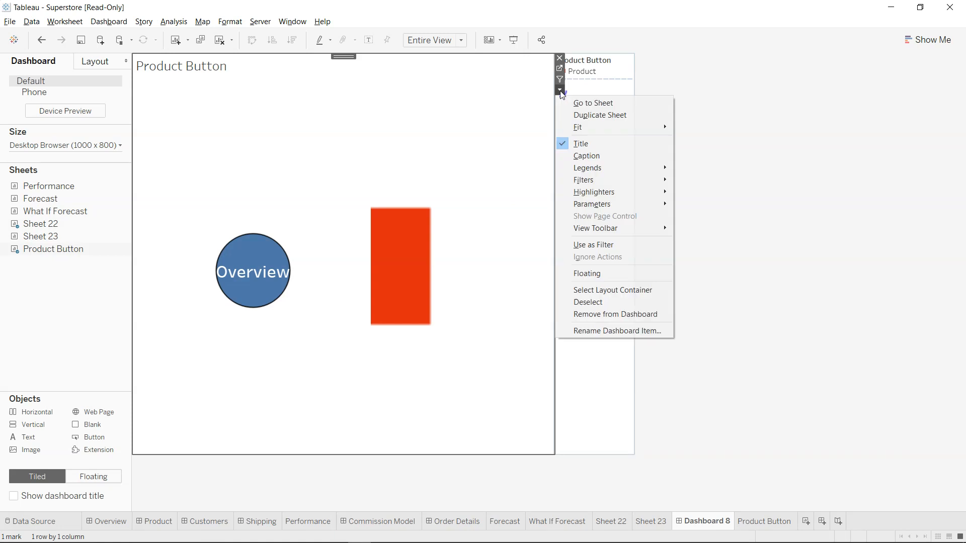
{"action": "mouse_move", "coordinate": [609, 180]}
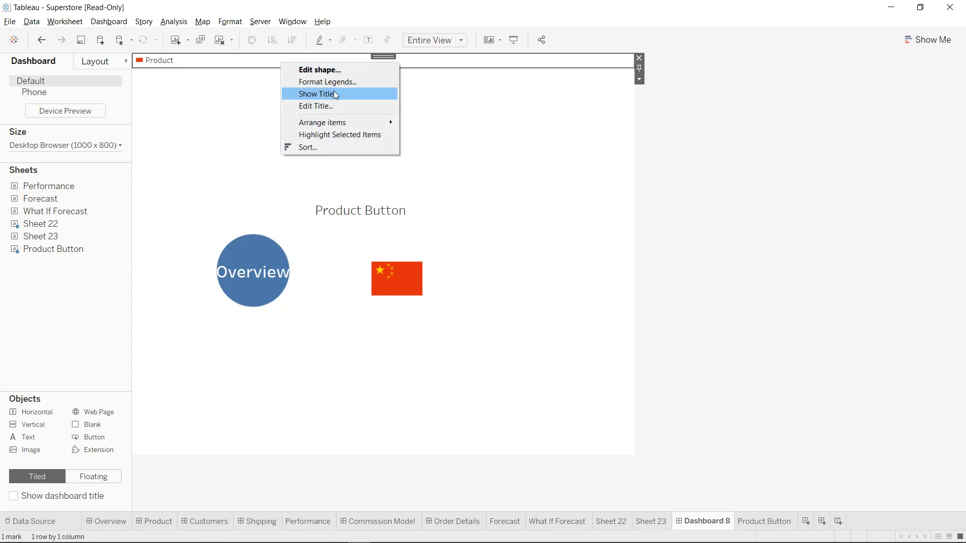
{"action": "mouse_move", "coordinate": [339, 104]}
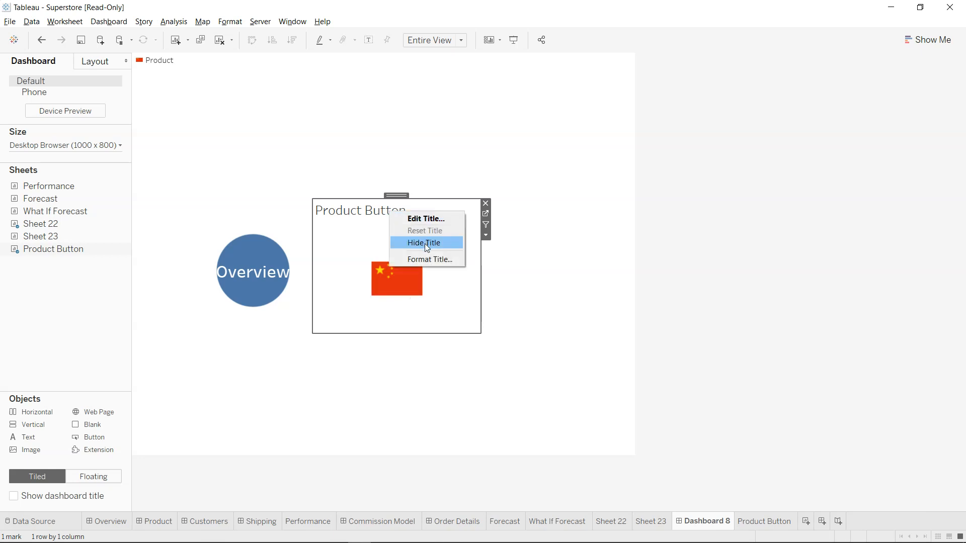
Hide the Product Button title, then click the flag twice to test navigation
{"action": "left_click", "coordinate": [424, 243]}
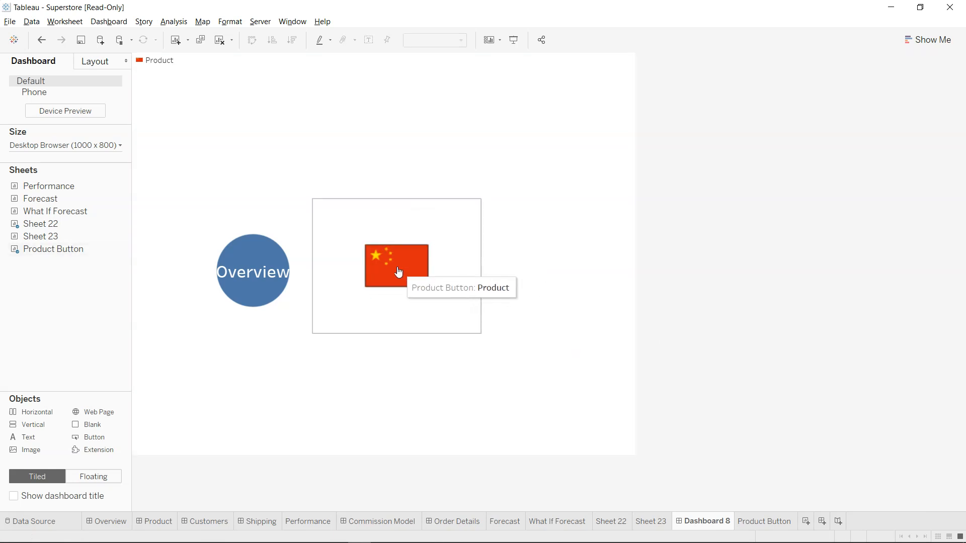
{"action": "left_click", "coordinate": [396, 267]}
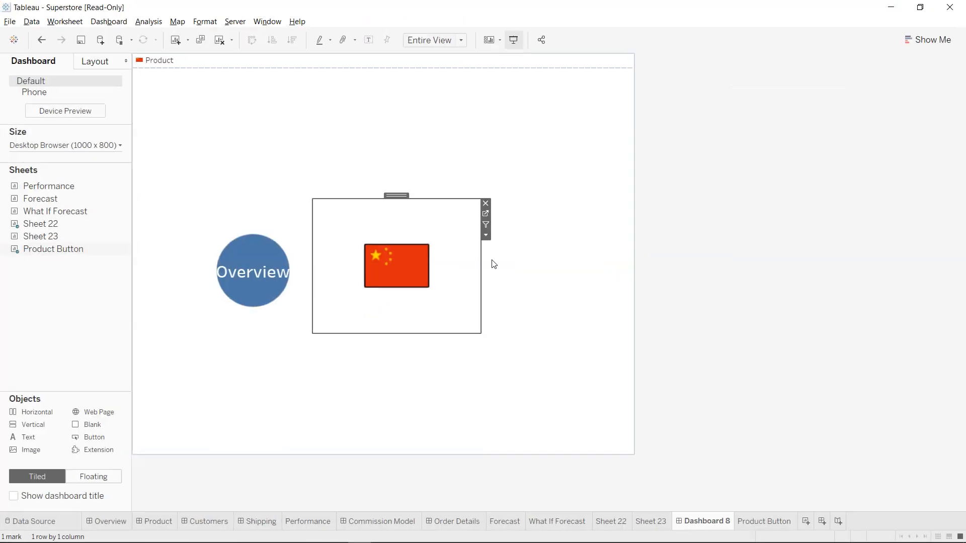
{"action": "left_click", "coordinate": [396, 265]}
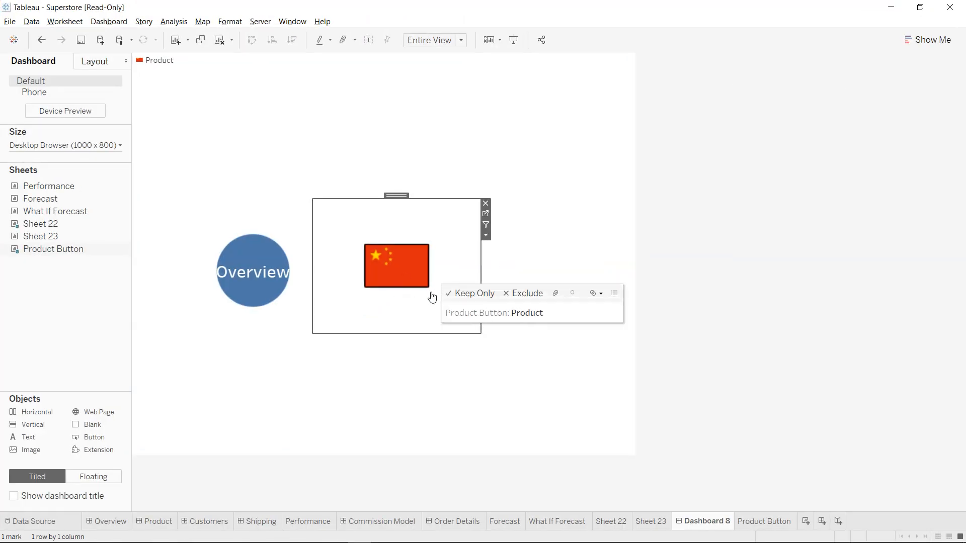
{"action": "mouse_move", "coordinate": [430, 281]}
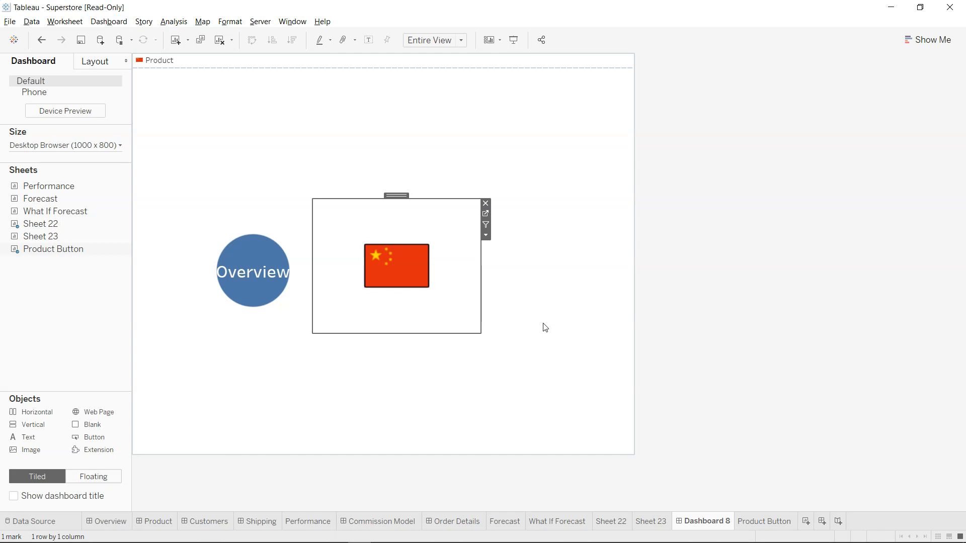
Revisit Sheet 22 and Product Button, check the Worksheet menu, then return to Dashboard 8
{"action": "left_click", "coordinate": [612, 521]}
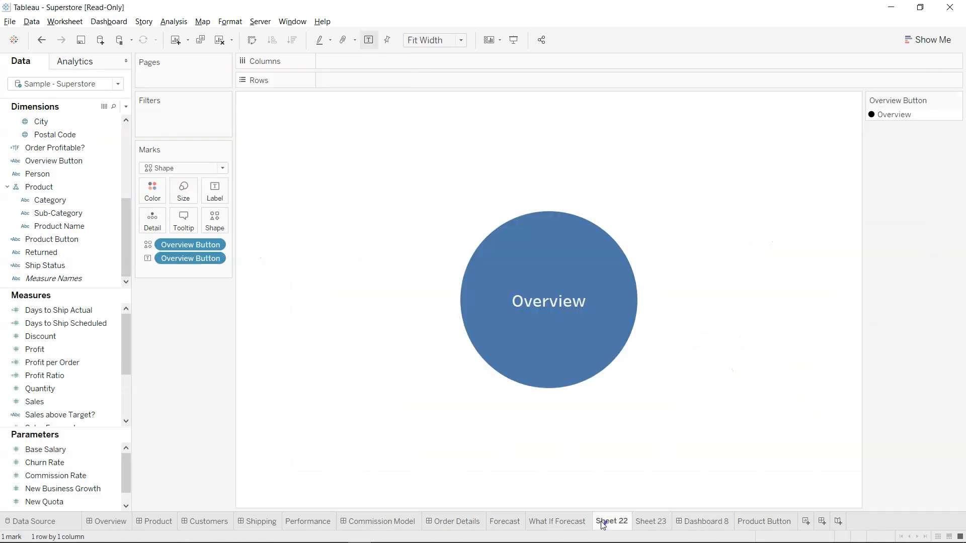
{"action": "left_click", "coordinate": [765, 521]}
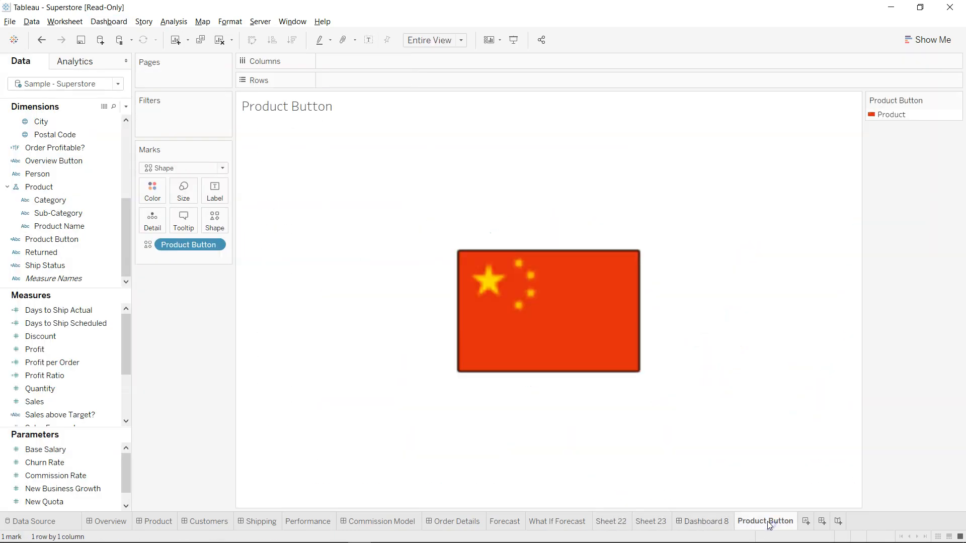
{"action": "left_click", "coordinate": [64, 22]}
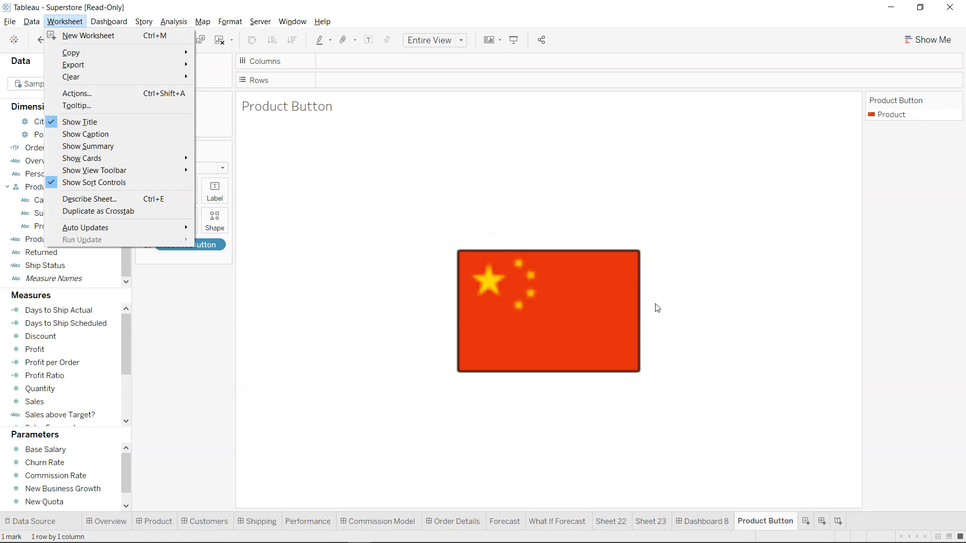
{"action": "left_click", "coordinate": [702, 521]}
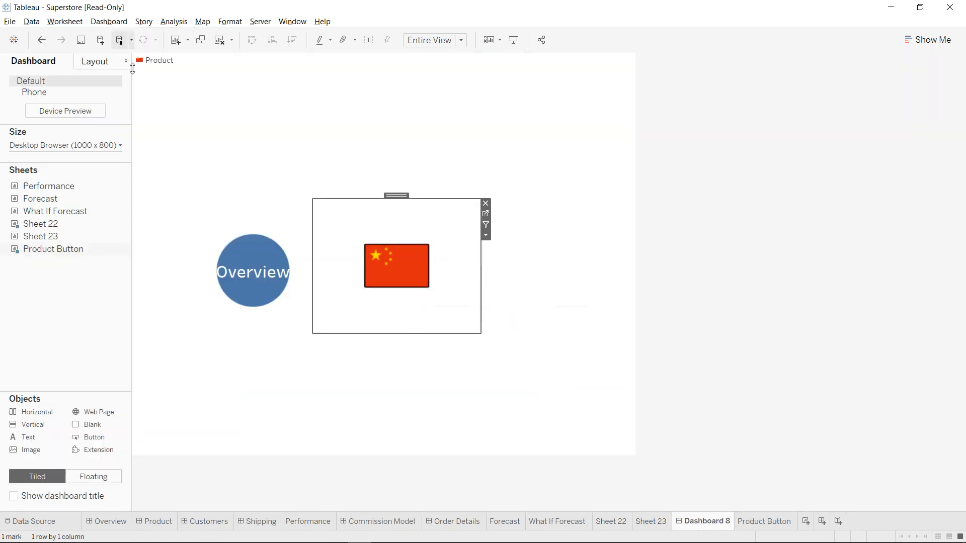
Add GoToSheet4 on Dashboard 8, excluding Sheet 22 and targeting the Product dashboard
{"action": "left_click", "coordinate": [109, 21]}
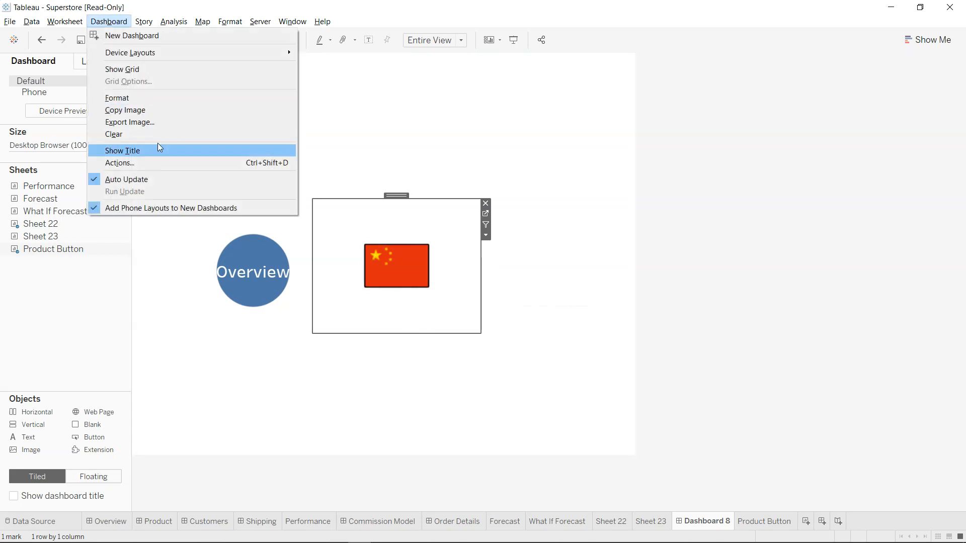
{"action": "left_click", "coordinate": [120, 163]}
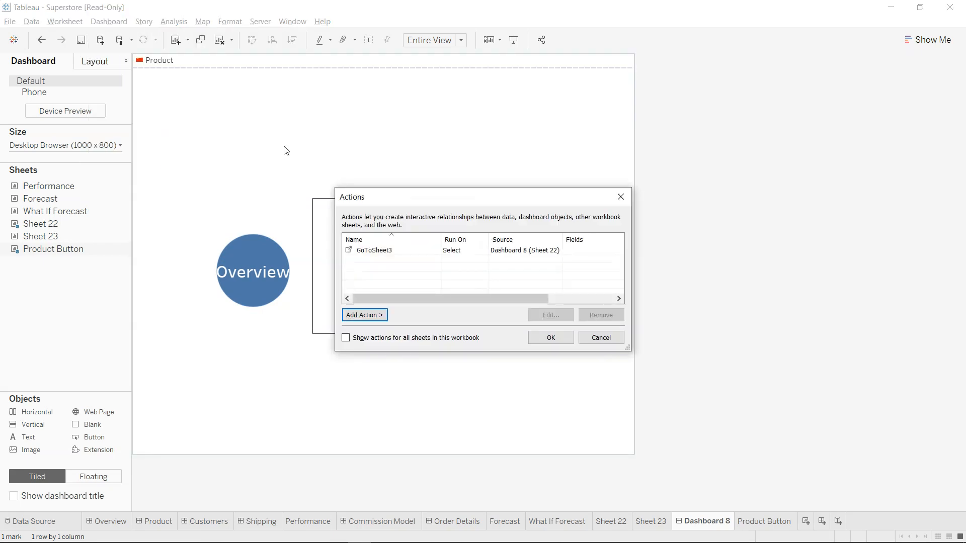
{"action": "left_click", "coordinate": [365, 315]}
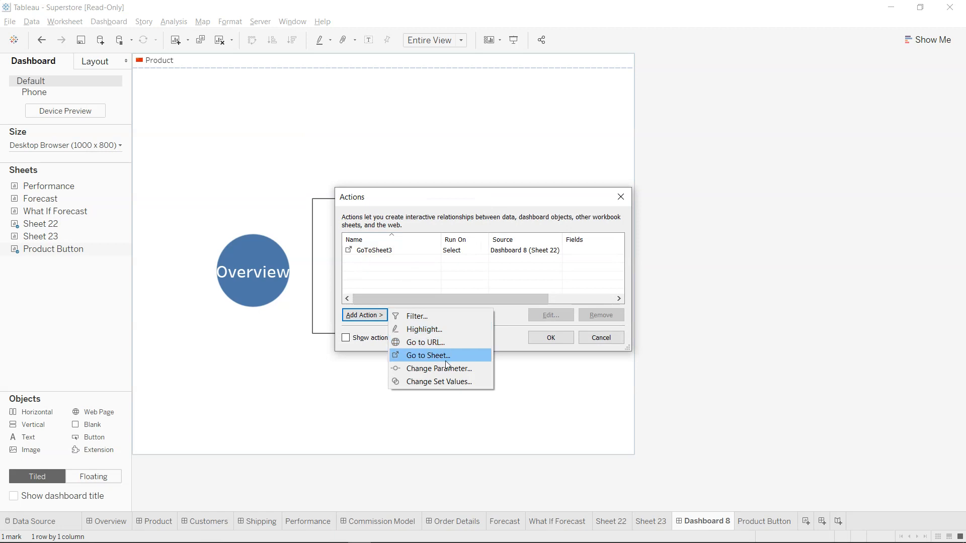
{"action": "left_click", "coordinate": [426, 355]}
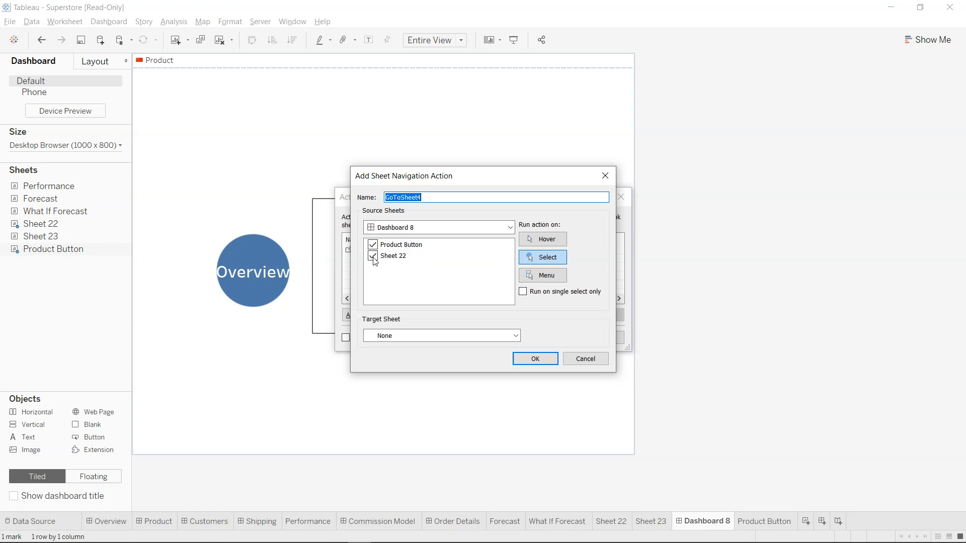
{"action": "left_click", "coordinate": [372, 255]}
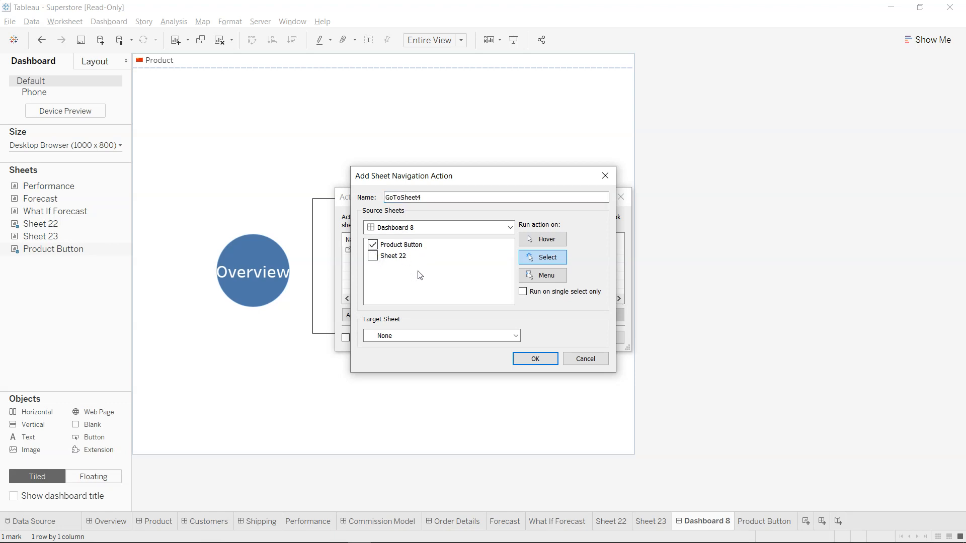
{"action": "mouse_move", "coordinate": [432, 342]}
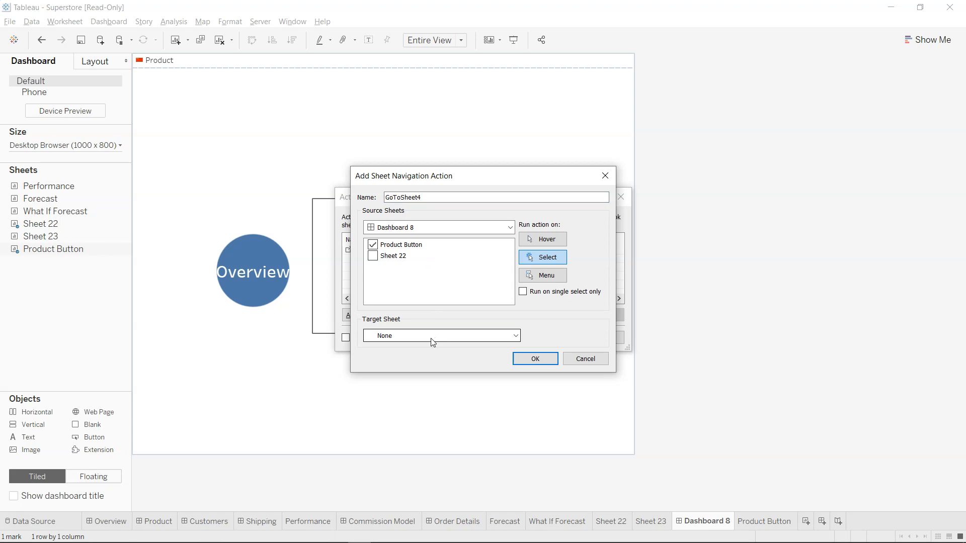
{"action": "left_click", "coordinate": [441, 336]}
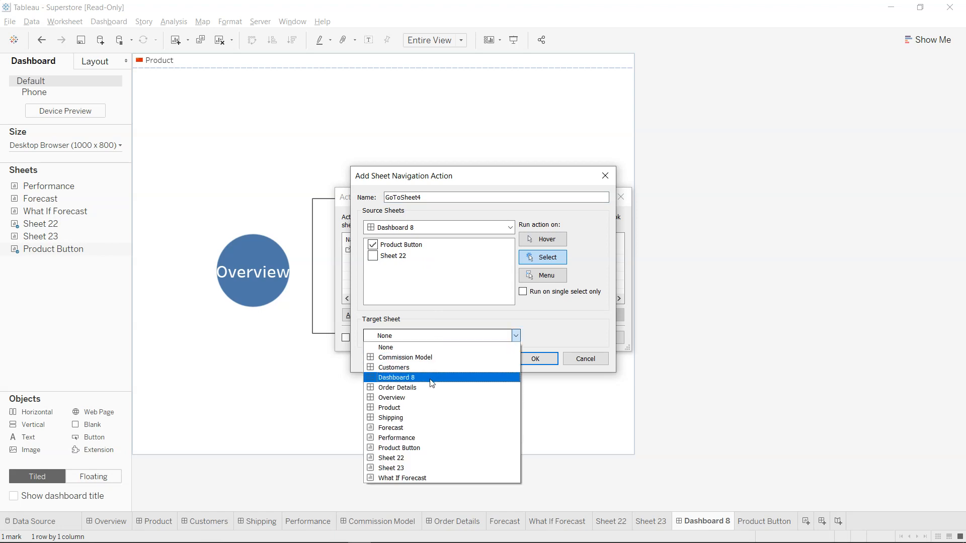
{"action": "left_click", "coordinate": [388, 407]}
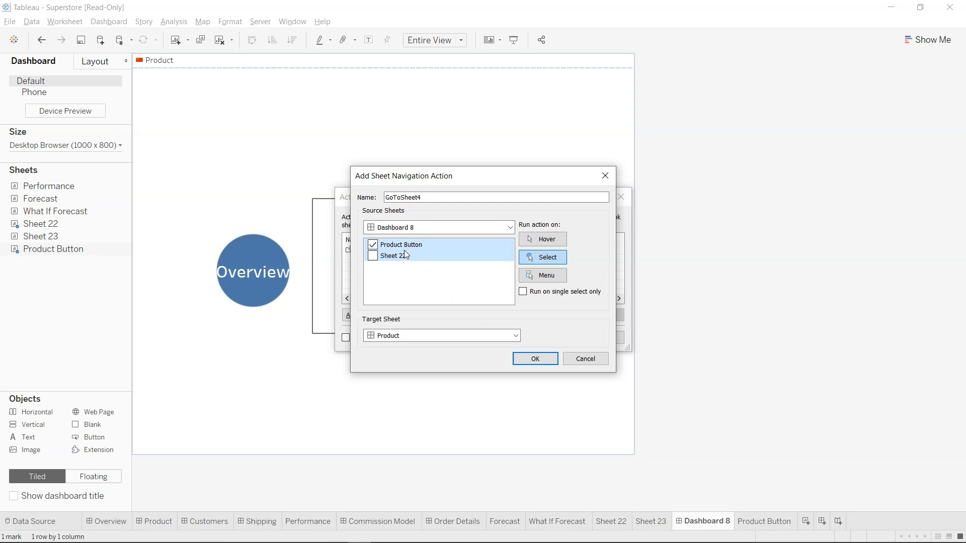
{"action": "left_click", "coordinate": [535, 359]}
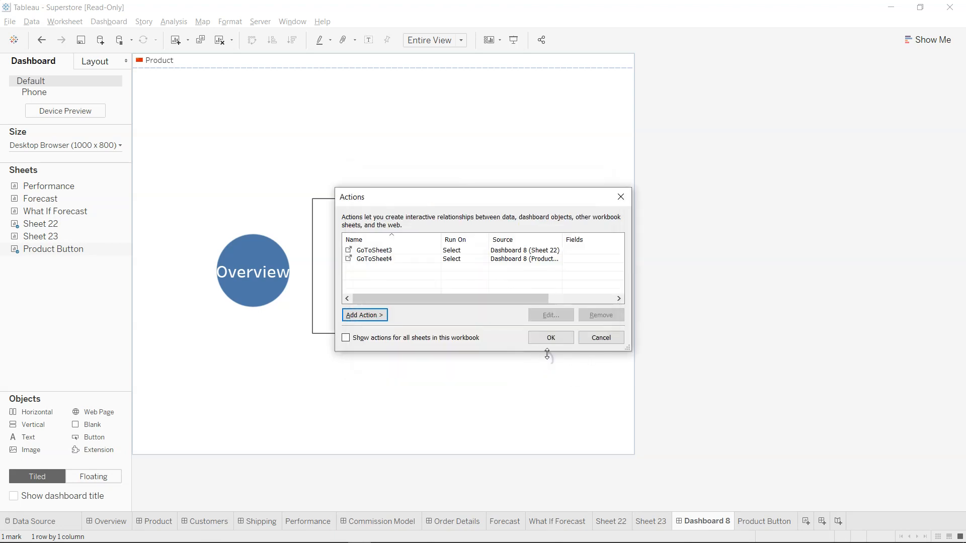
{"action": "left_click", "coordinate": [551, 337]}
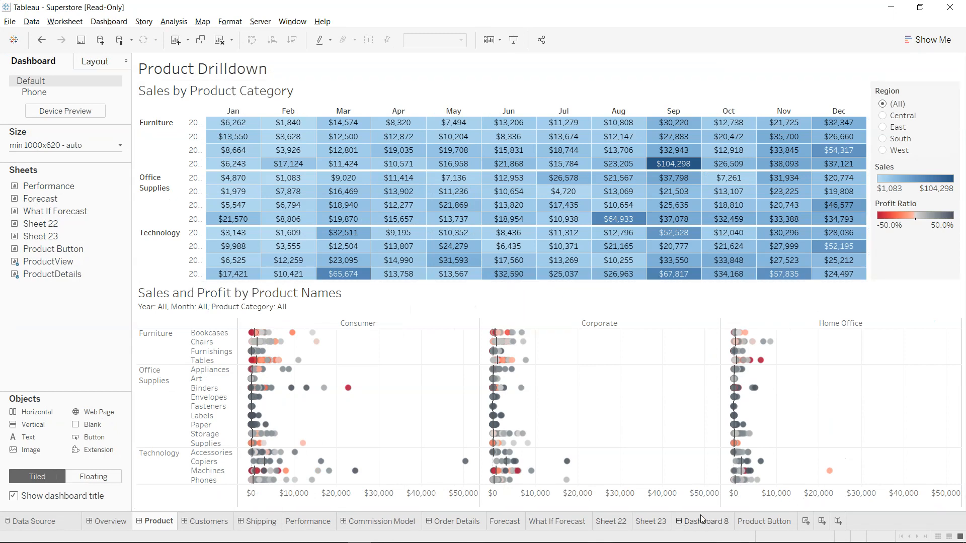
Open the Product Button worksheet showing the China flag mark
{"action": "left_click", "coordinate": [764, 522]}
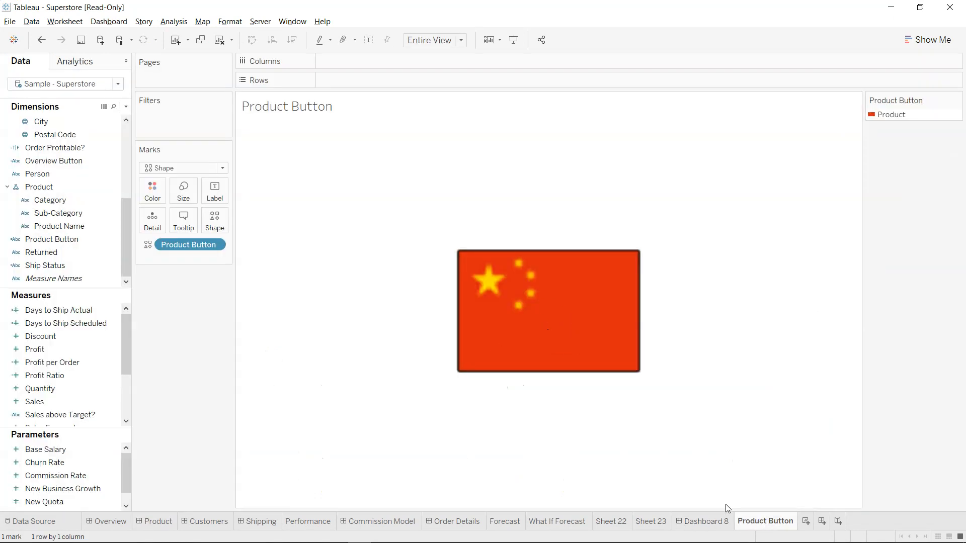
Move between Dashboard 8 and Product Button, checking the Worksheet menu, ending on Dashboard 8
{"action": "left_click", "coordinate": [702, 521]}
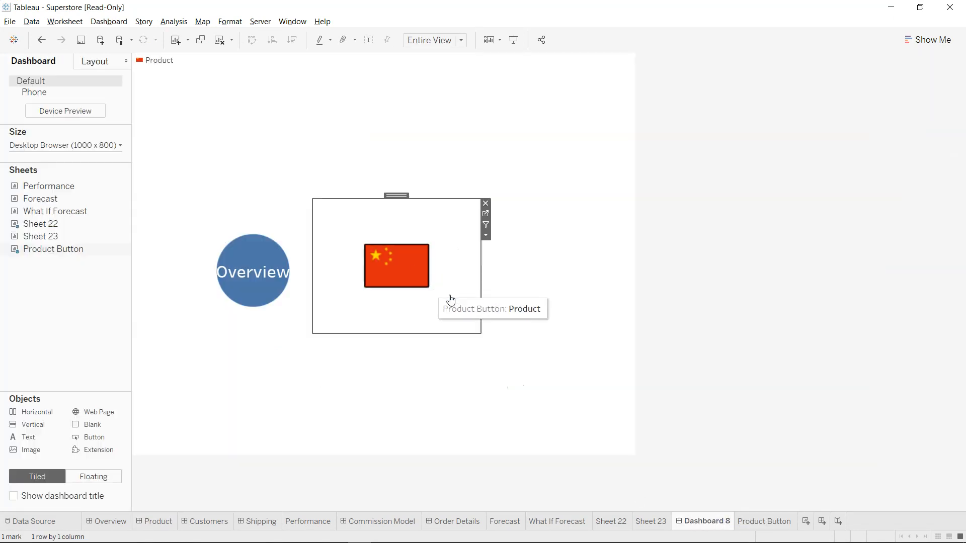
{"action": "mouse_move", "coordinate": [426, 466]}
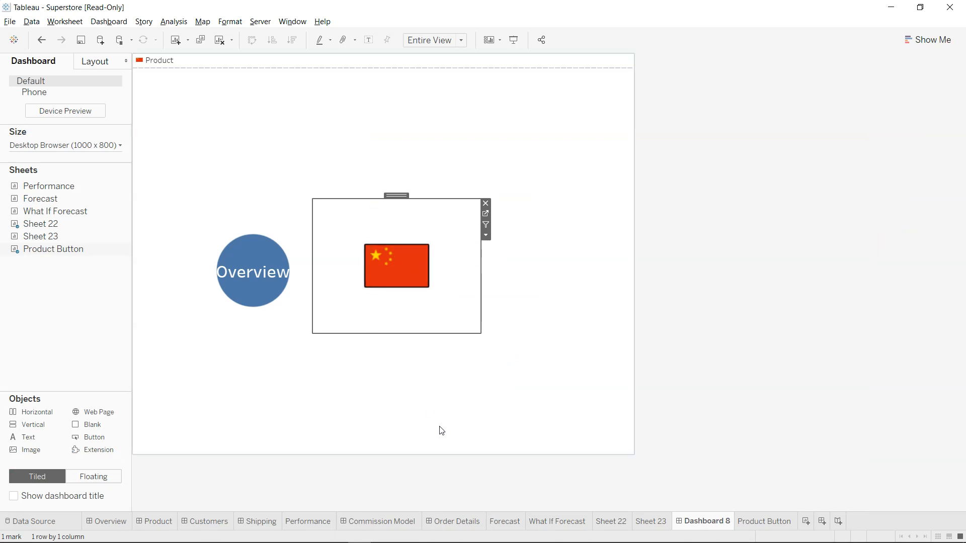
{"action": "mouse_move", "coordinate": [765, 527]}
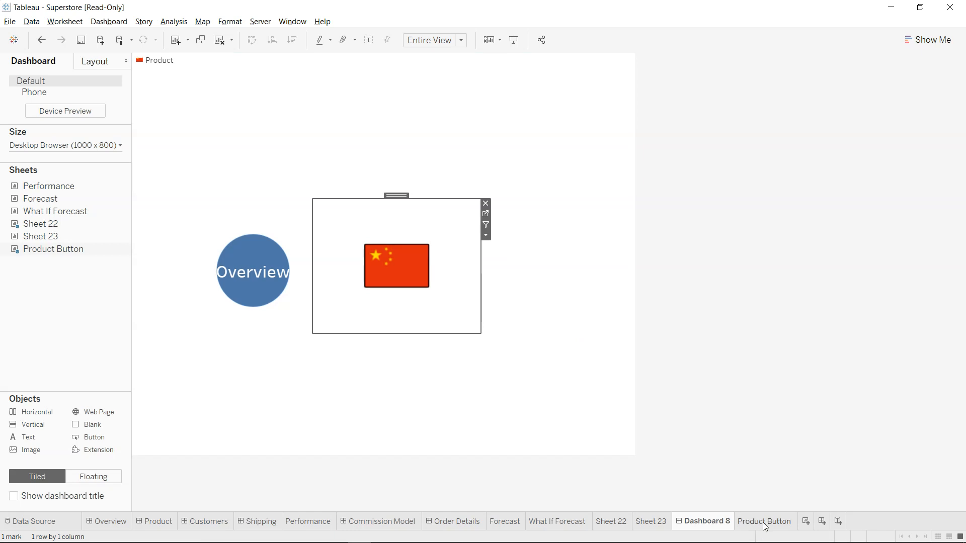
{"action": "left_click", "coordinate": [764, 521]}
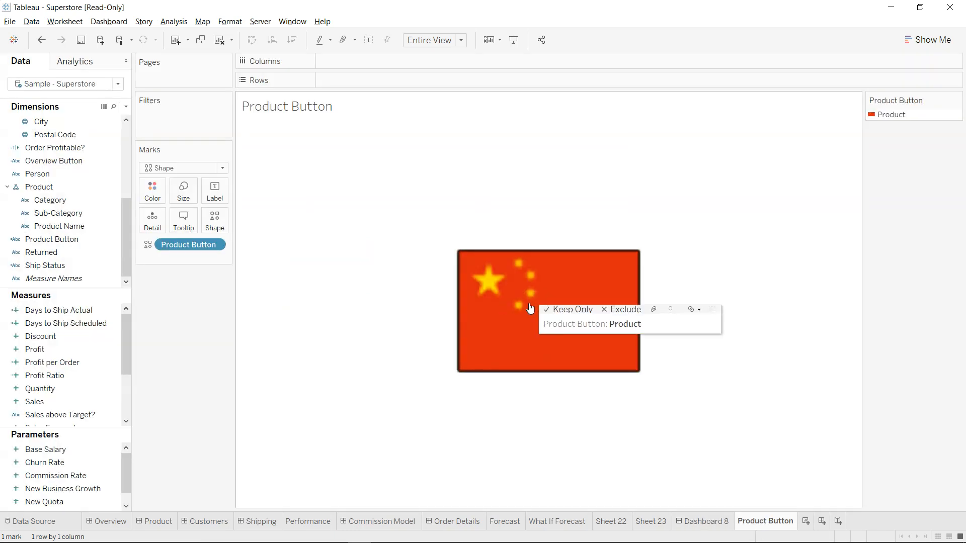
{"action": "left_click", "coordinate": [66, 22]}
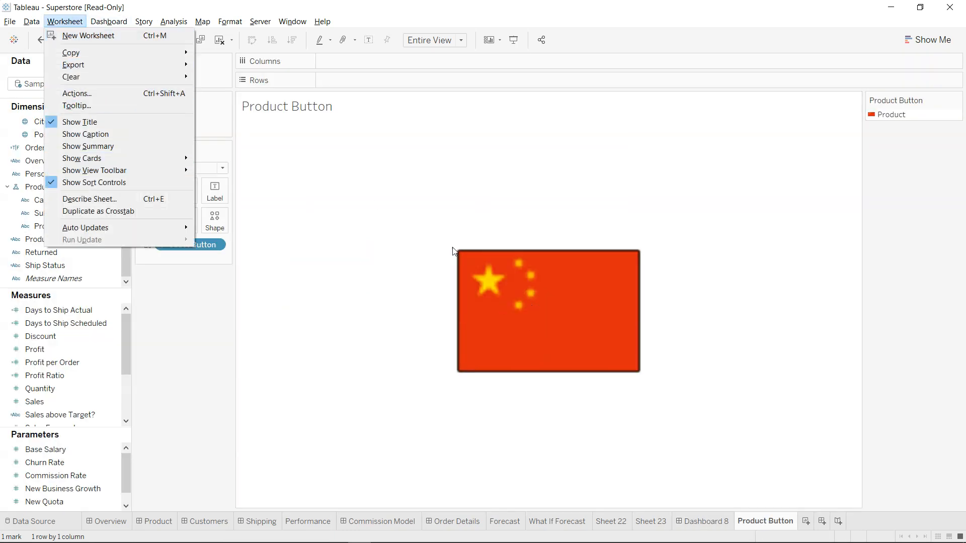
{"action": "left_click", "coordinate": [705, 521]}
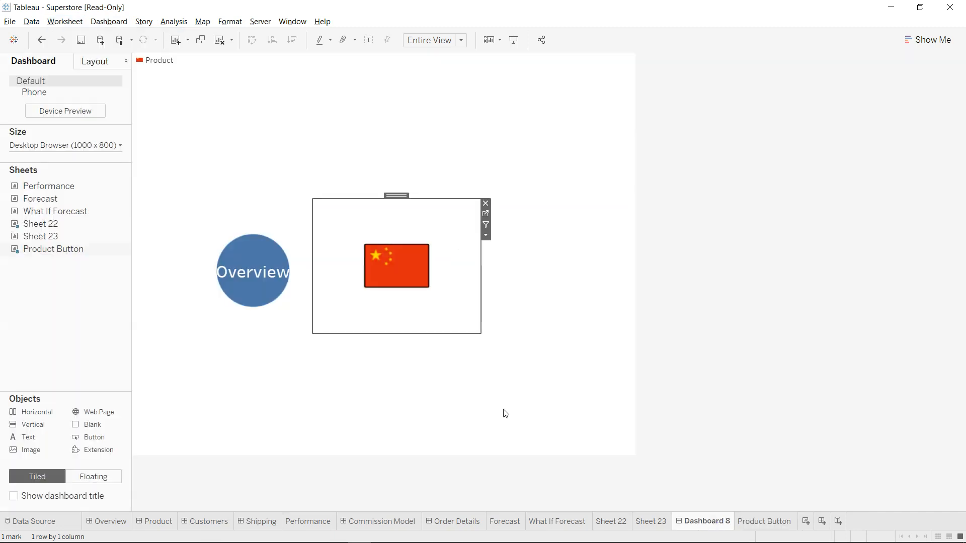
Click the flag on Dashboard 8, deselect it, and open the Shipping dashboard
{"action": "left_click", "coordinate": [396, 266]}
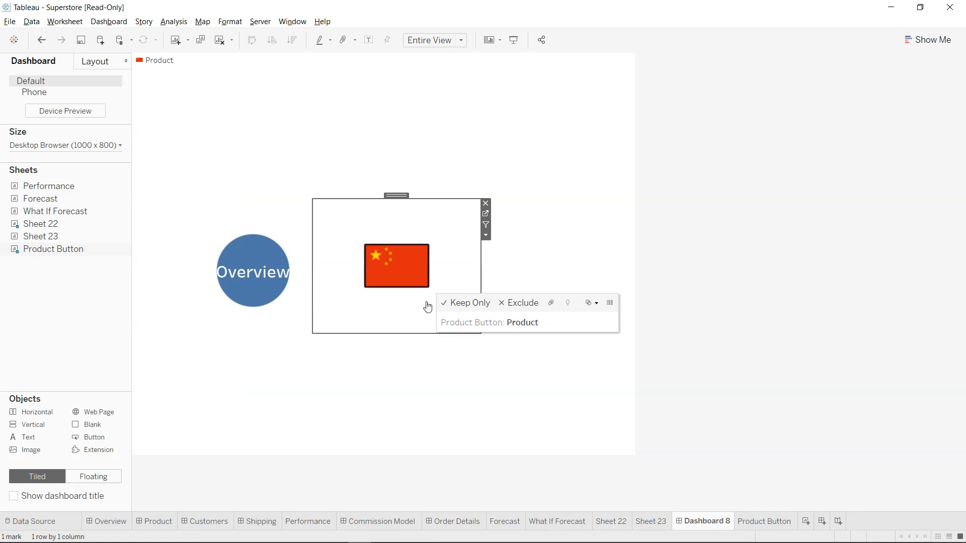
{"action": "left_click", "coordinate": [515, 408]}
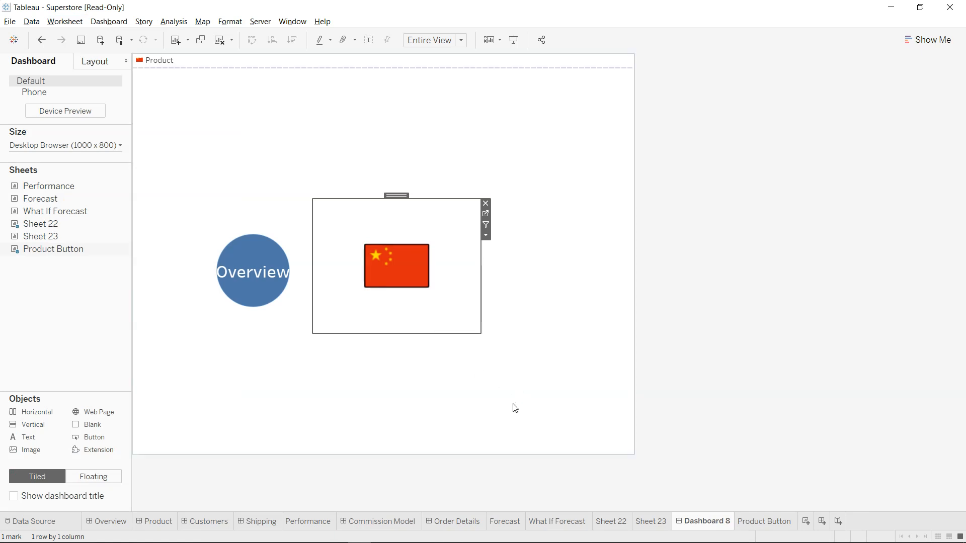
{"action": "mouse_move", "coordinate": [370, 535]}
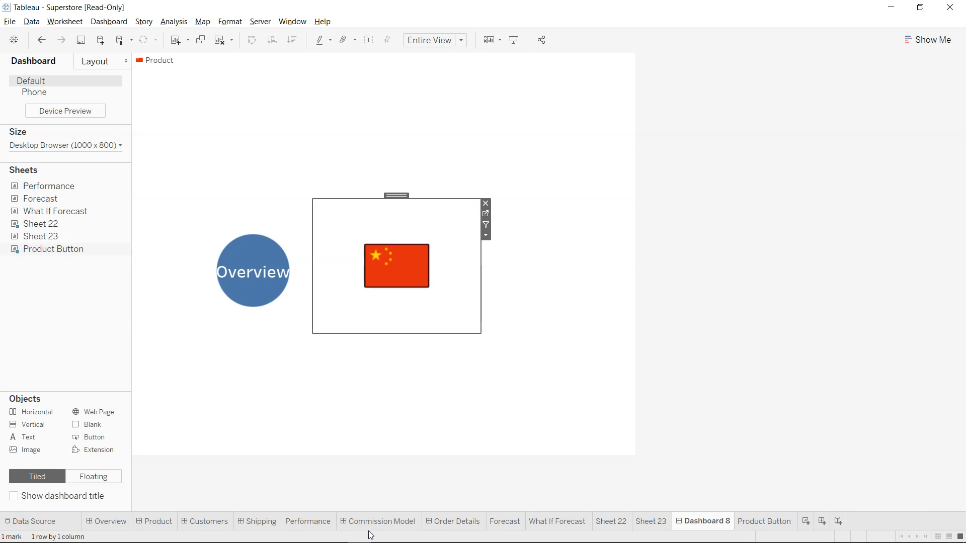
{"action": "mouse_move", "coordinate": [298, 527]}
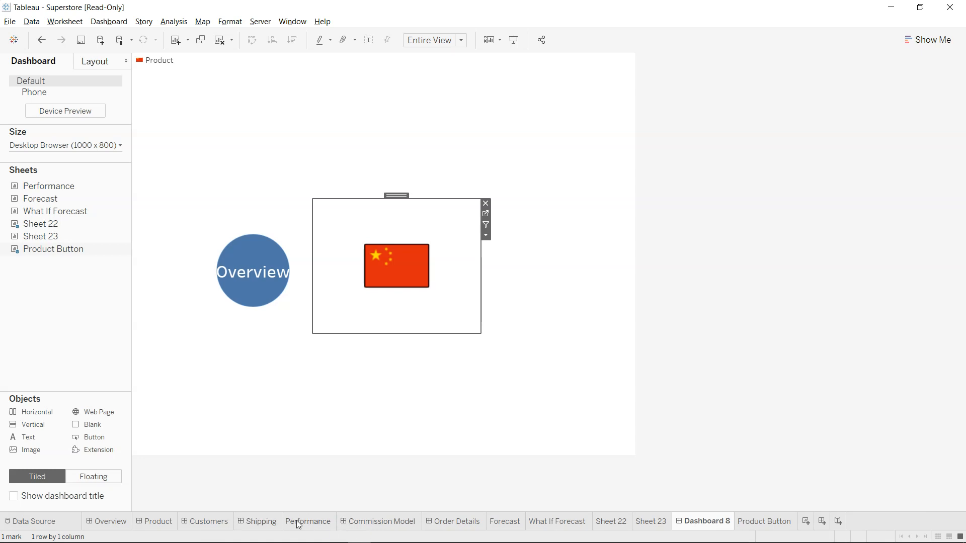
{"action": "mouse_move", "coordinate": [267, 528]}
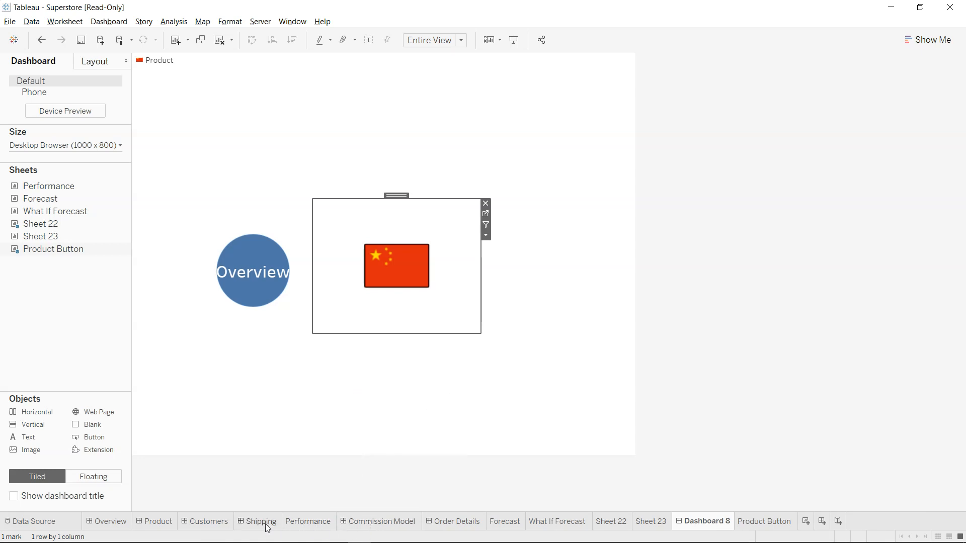
{"action": "left_click", "coordinate": [261, 521]}
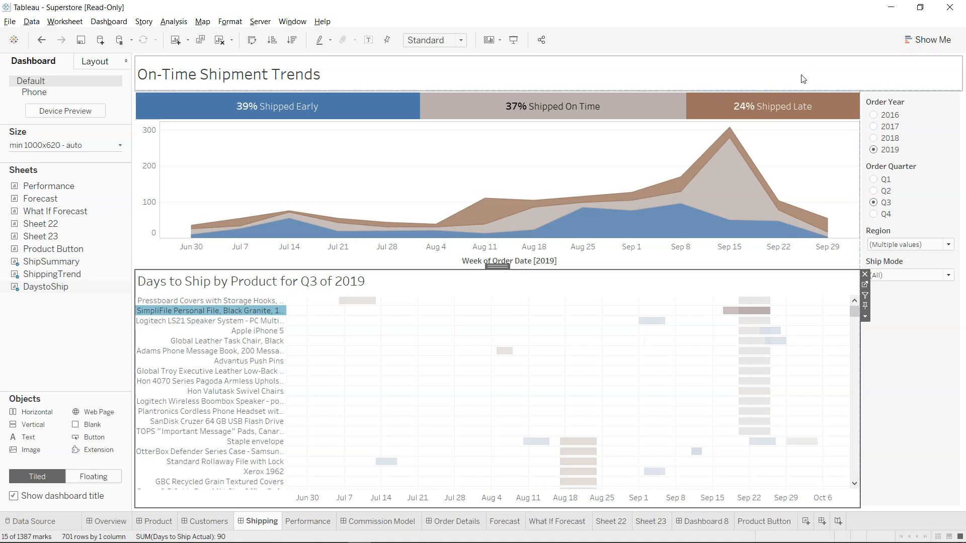
{"action": "mouse_move", "coordinate": [818, 73]}
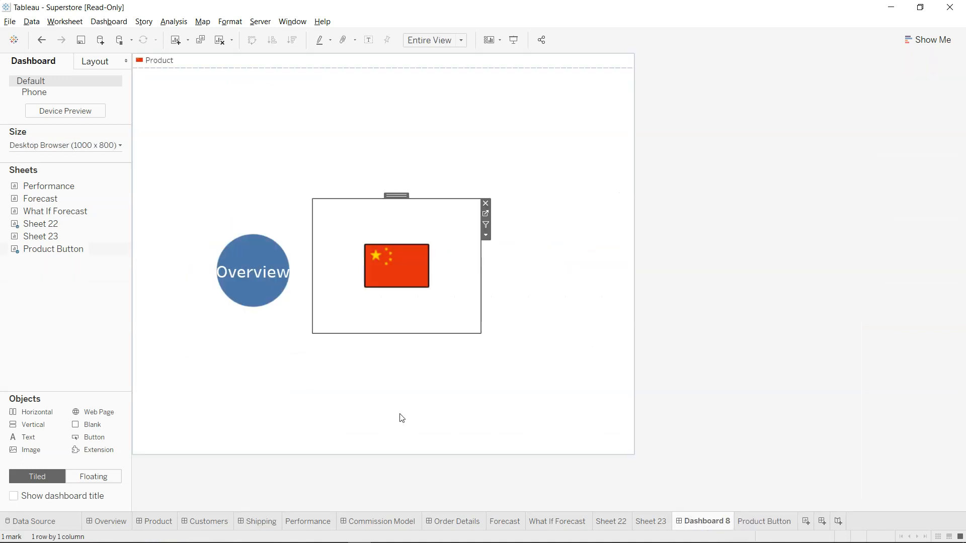
{"action": "mouse_move", "coordinate": [496, 339]}
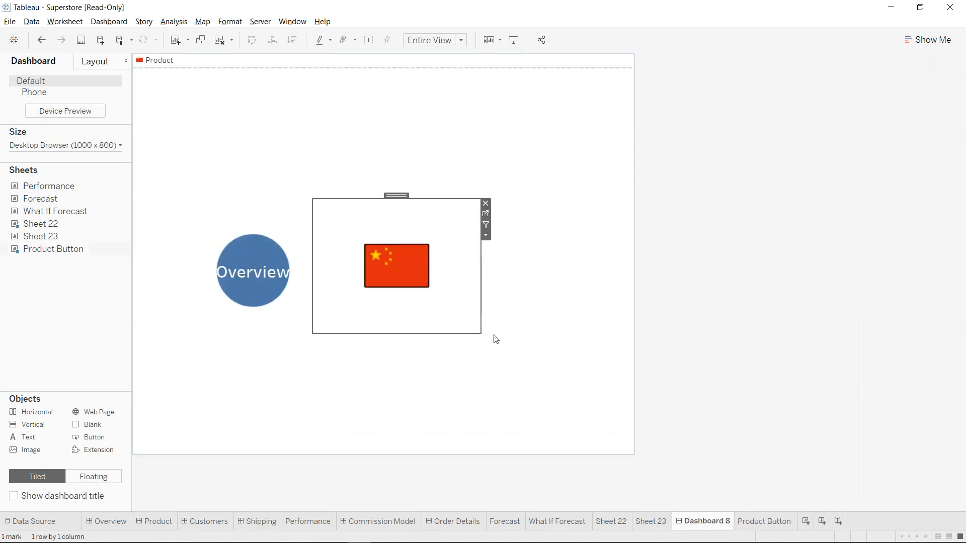